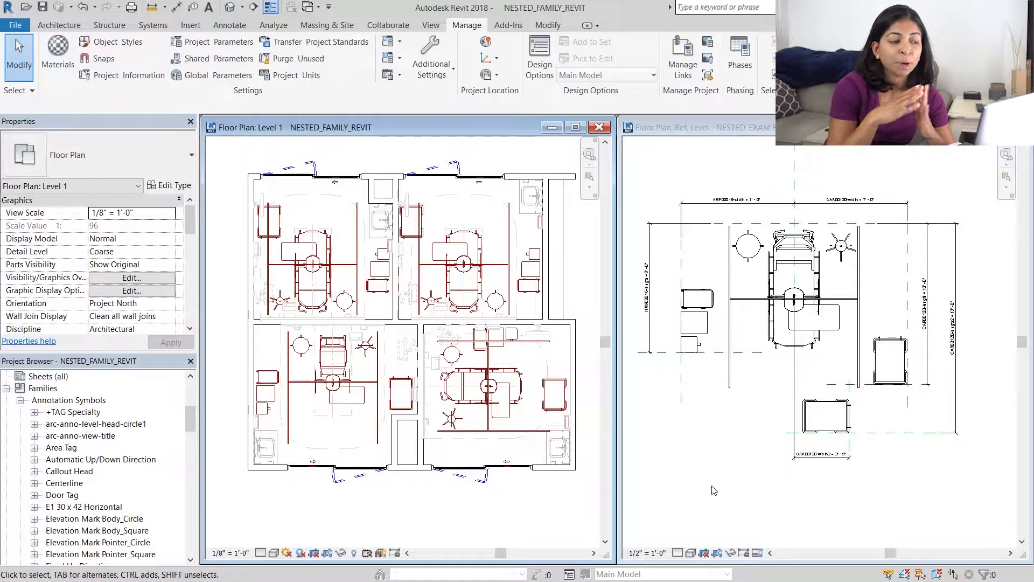
mouse_move(585, 489)
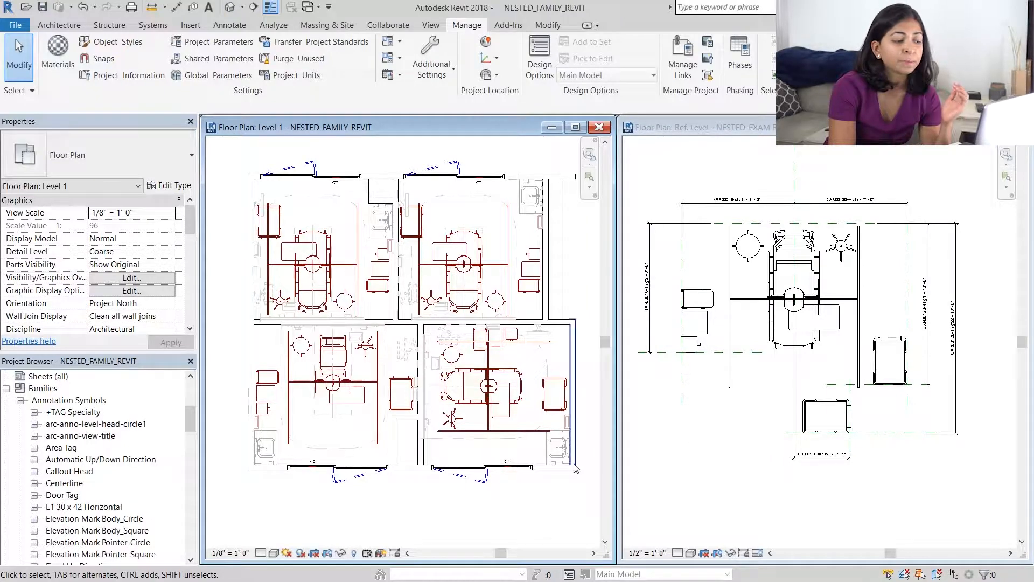
Step: Inspect the exam room equipment groups in Level 1, then activate the NESTED-EXAM ROOM Ref. Level view
click(333, 370)
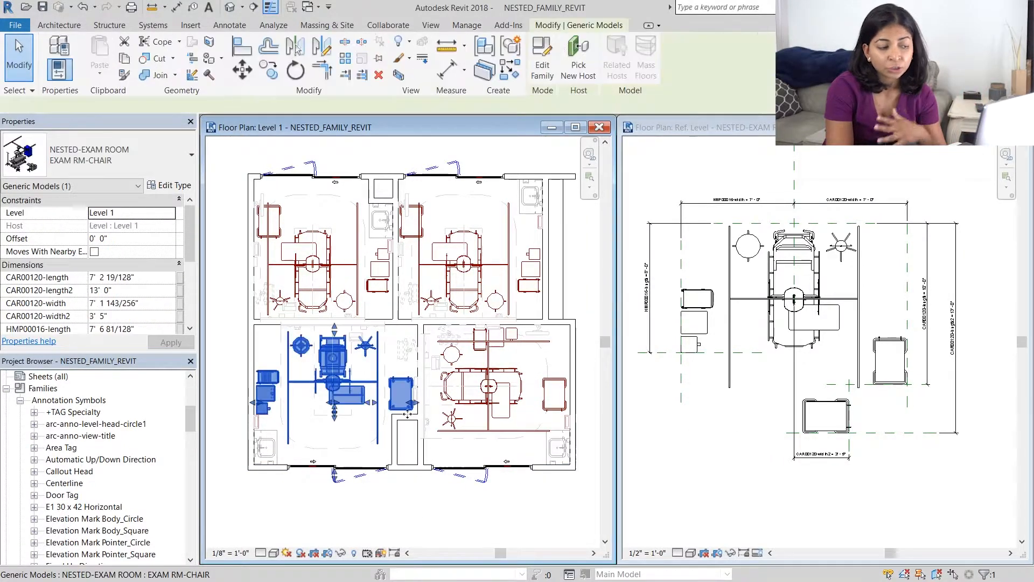
click(466, 26)
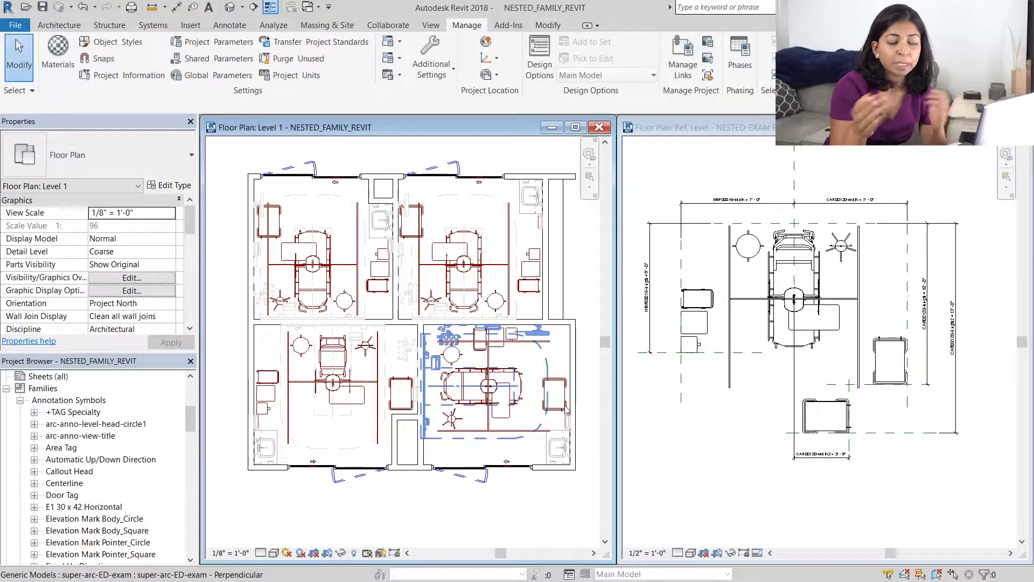
scroll(down, 3)
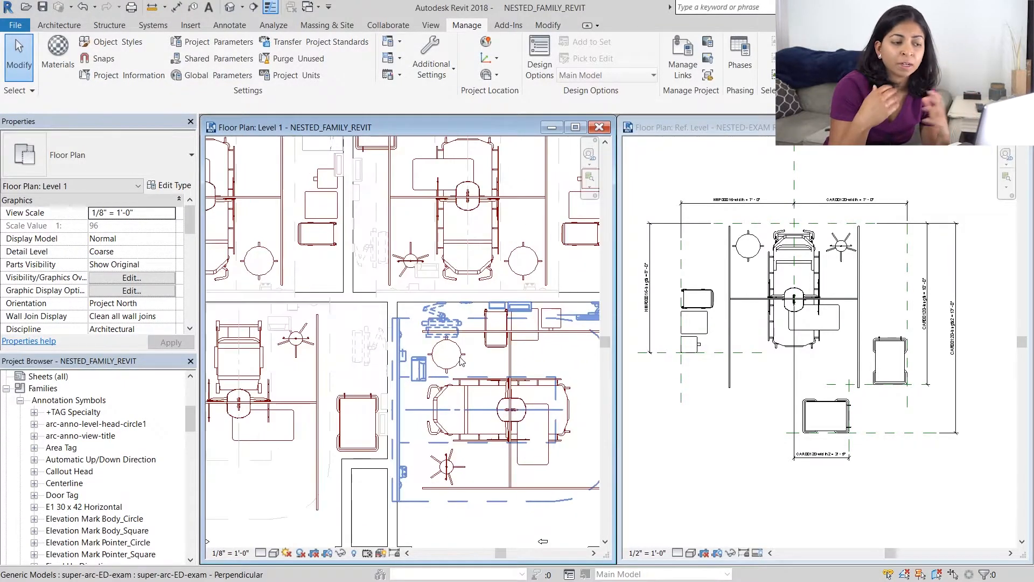
click(511, 409)
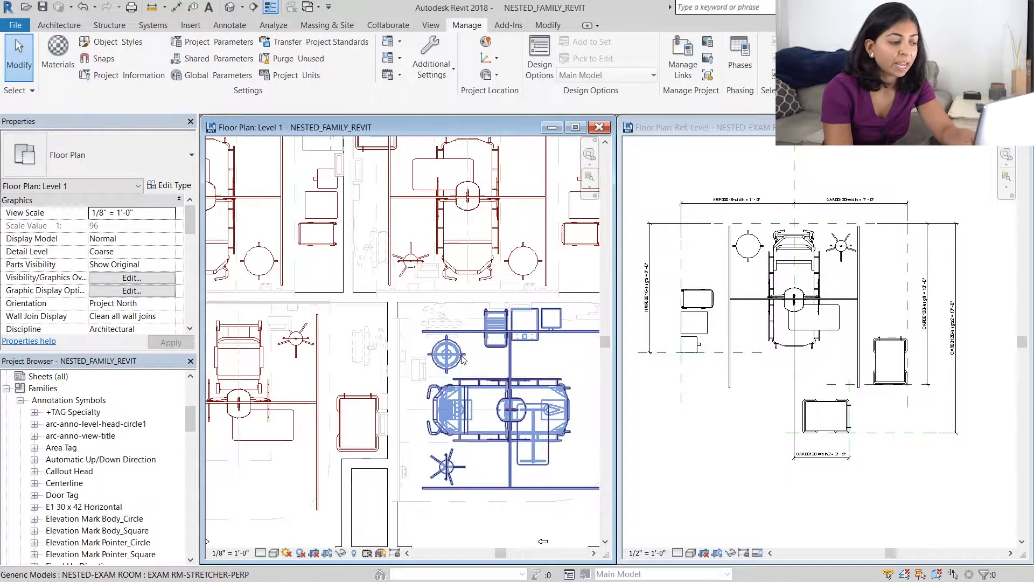
click(498, 406)
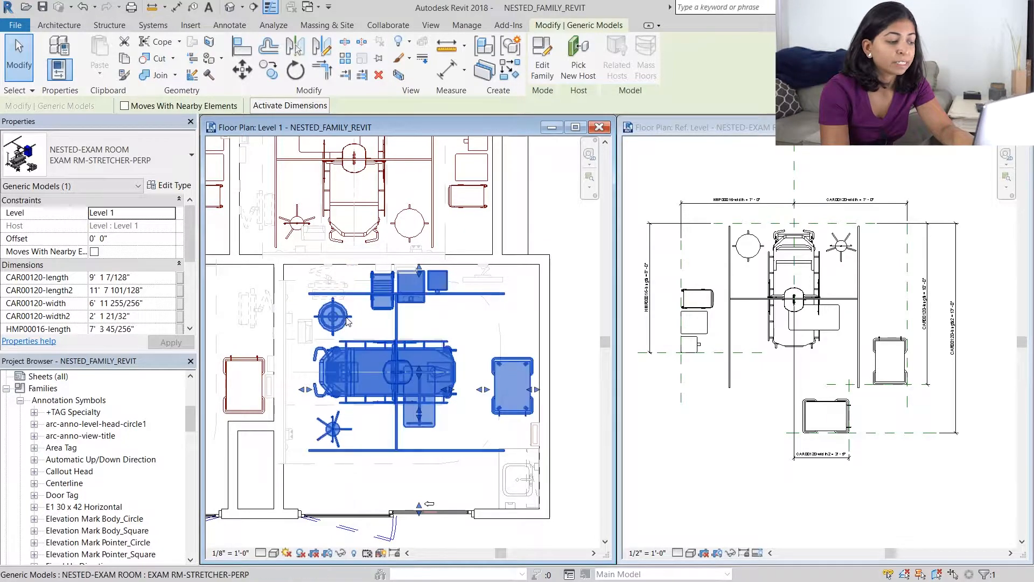
click(466, 25)
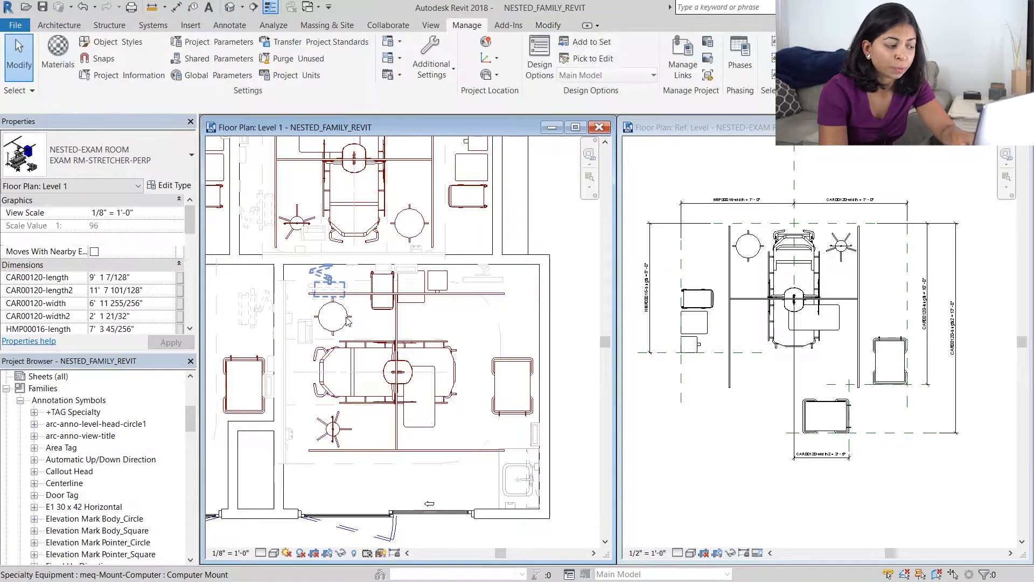
click(571, 335)
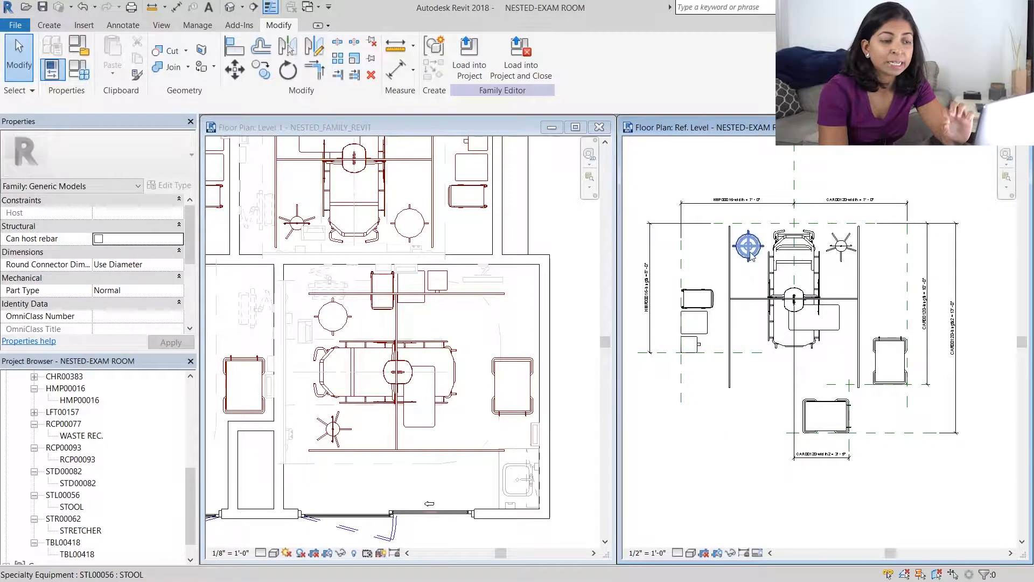
Step: Mark the STL00056 stool family as Shared and load it into NESTED-EXAM ROOM.rfa
click(748, 248)
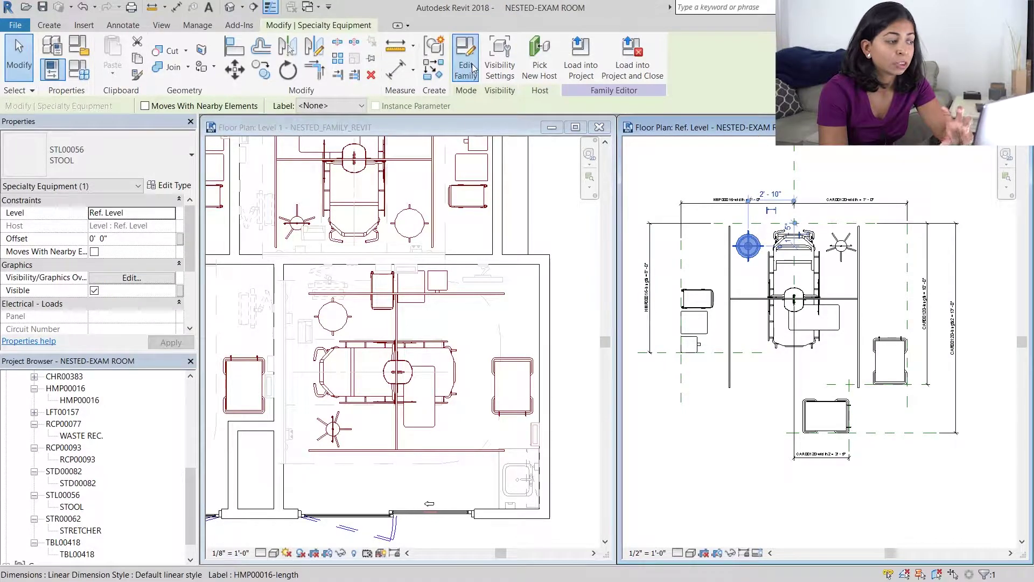
click(466, 56)
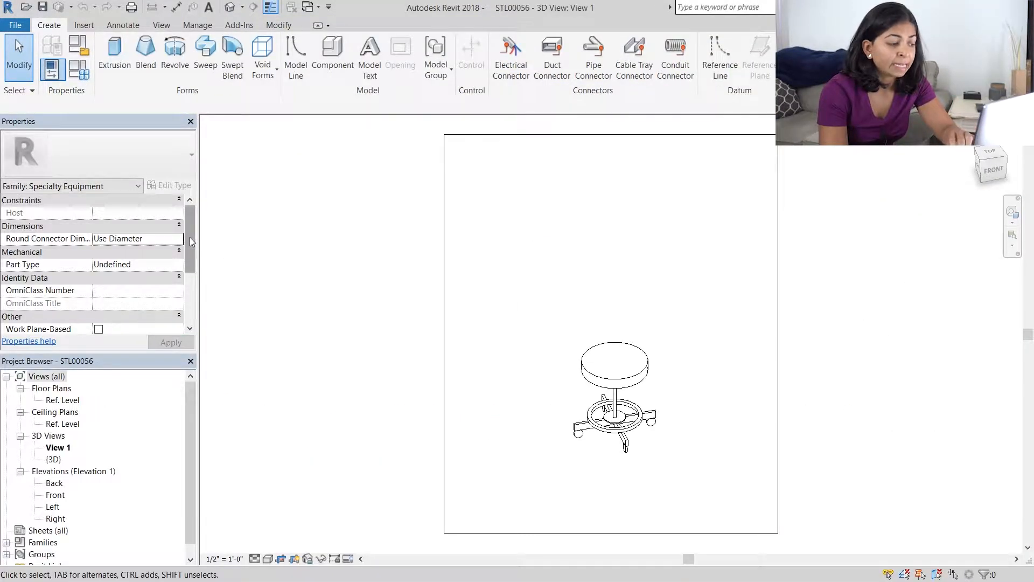
scroll(down, 3)
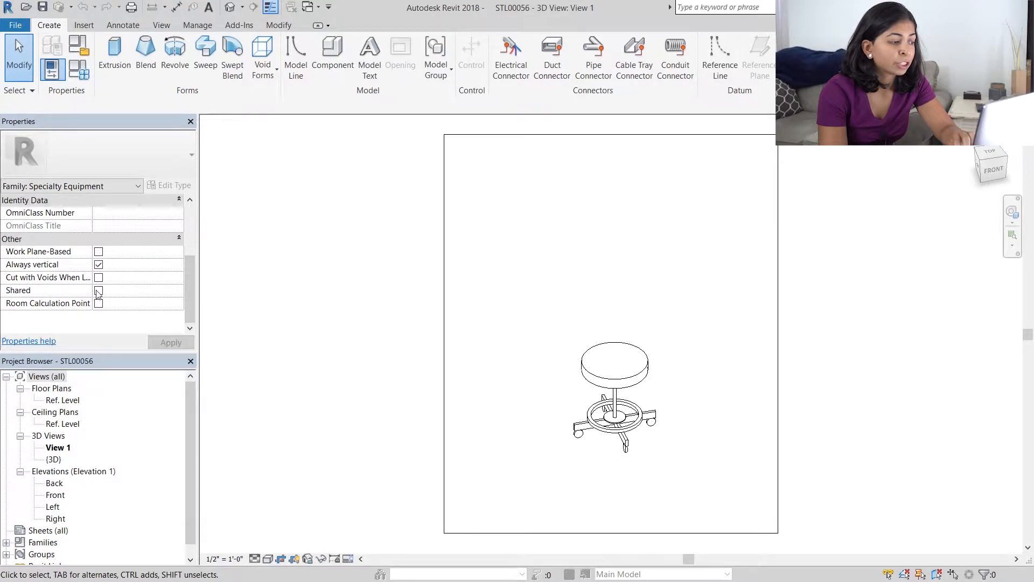
click(98, 290)
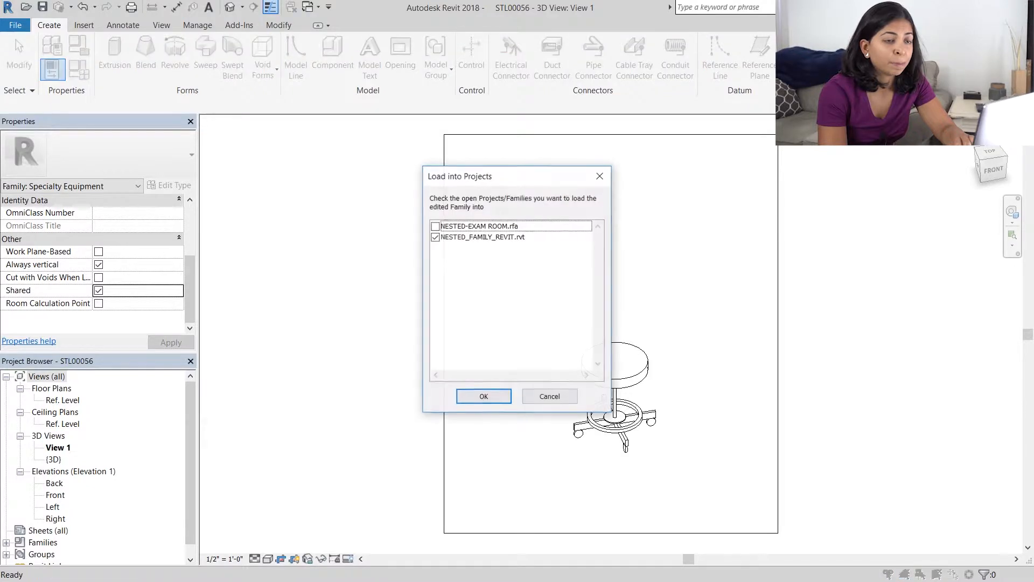
click(435, 226)
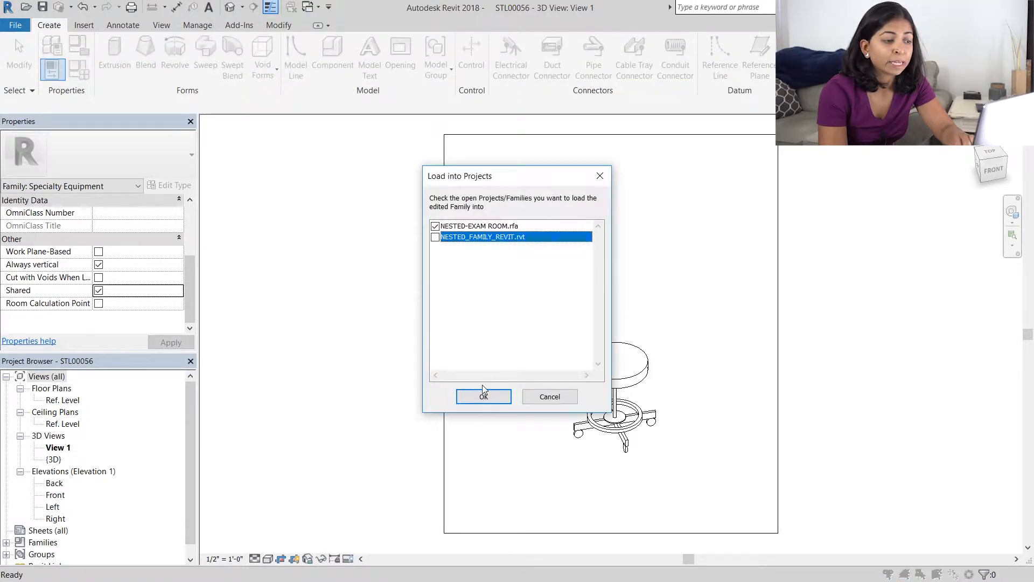
click(484, 396)
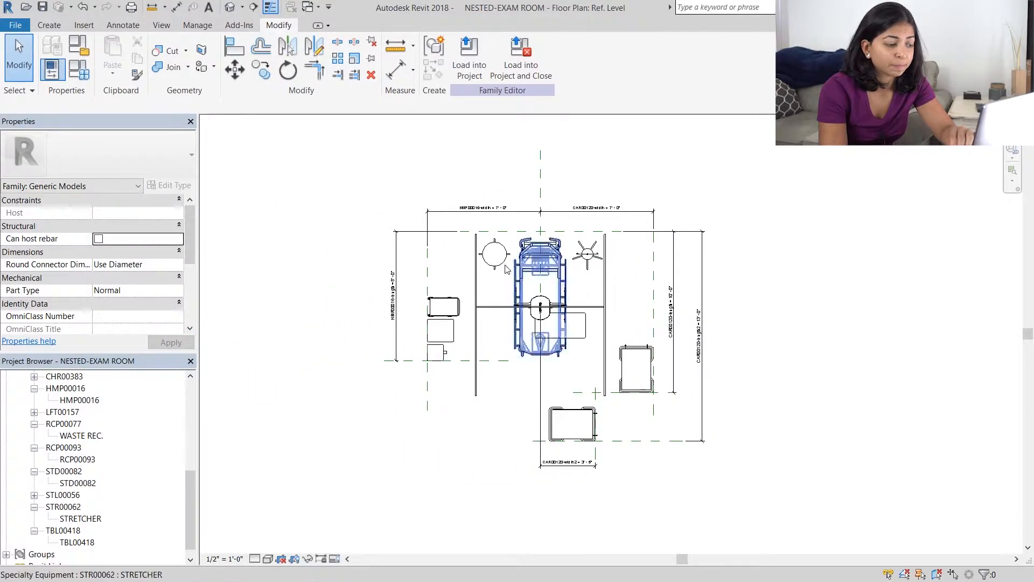
click(494, 253)
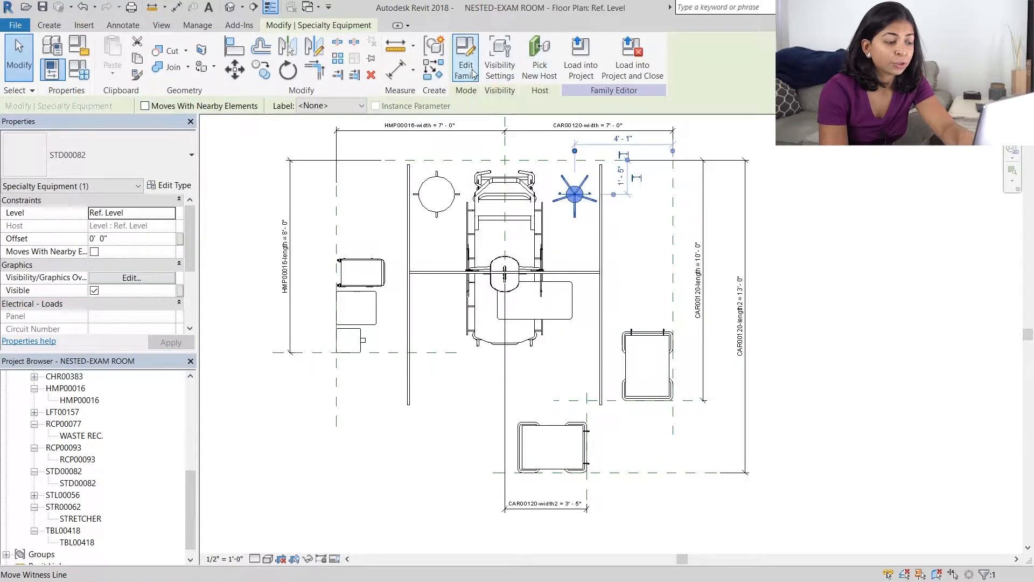
Step: Make STD00082 shared and reload it into NESTED-EXAM ROOM, then mark TBL00418 shared
click(465, 56)
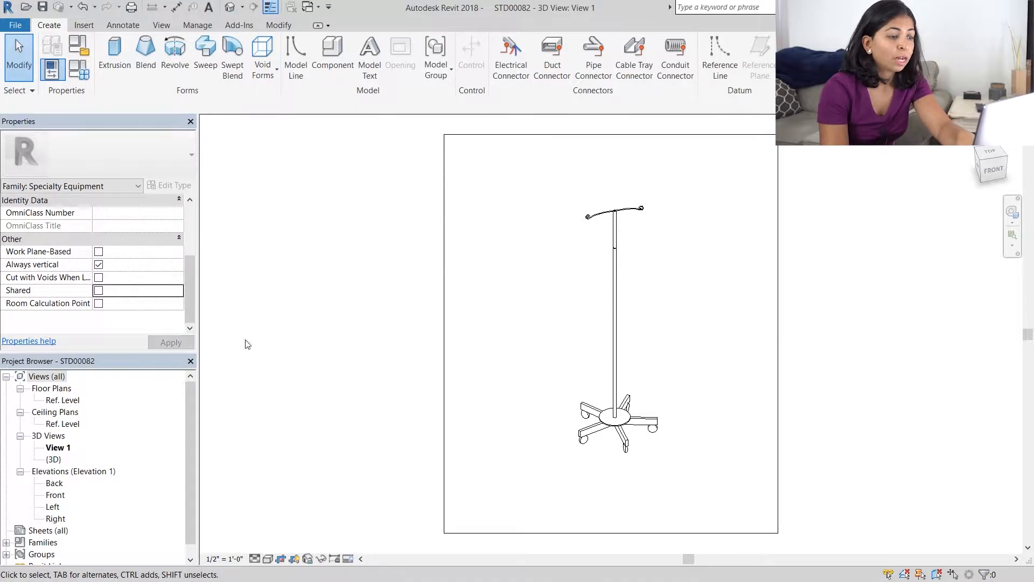
click(98, 291)
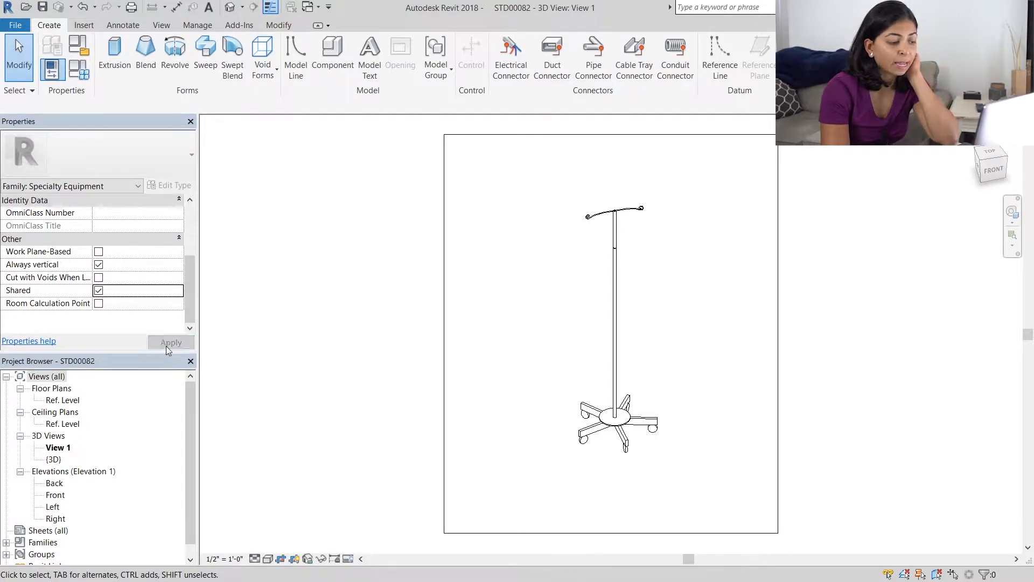
mouse_move(290, 329)
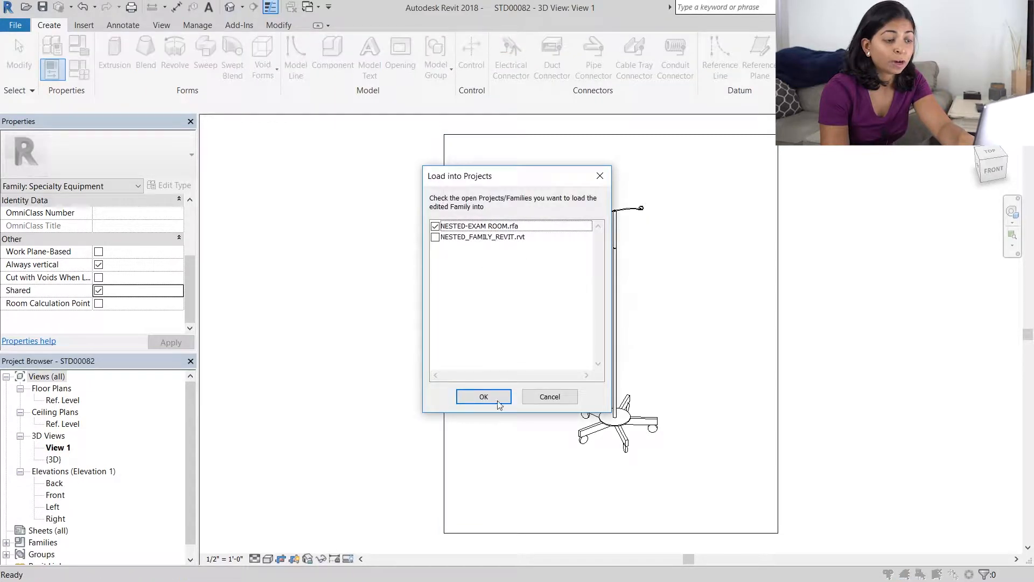
click(484, 397)
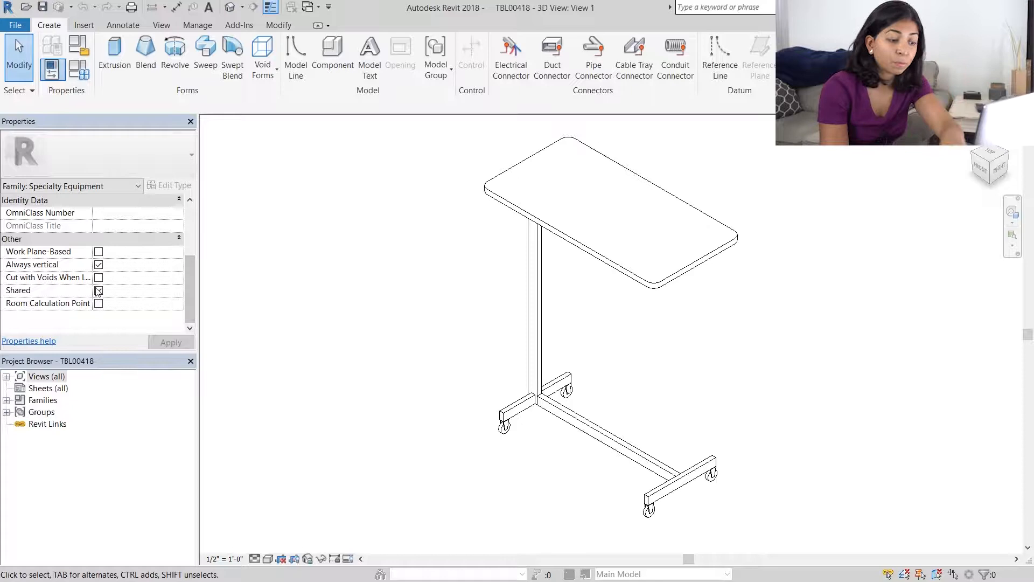
click(98, 291)
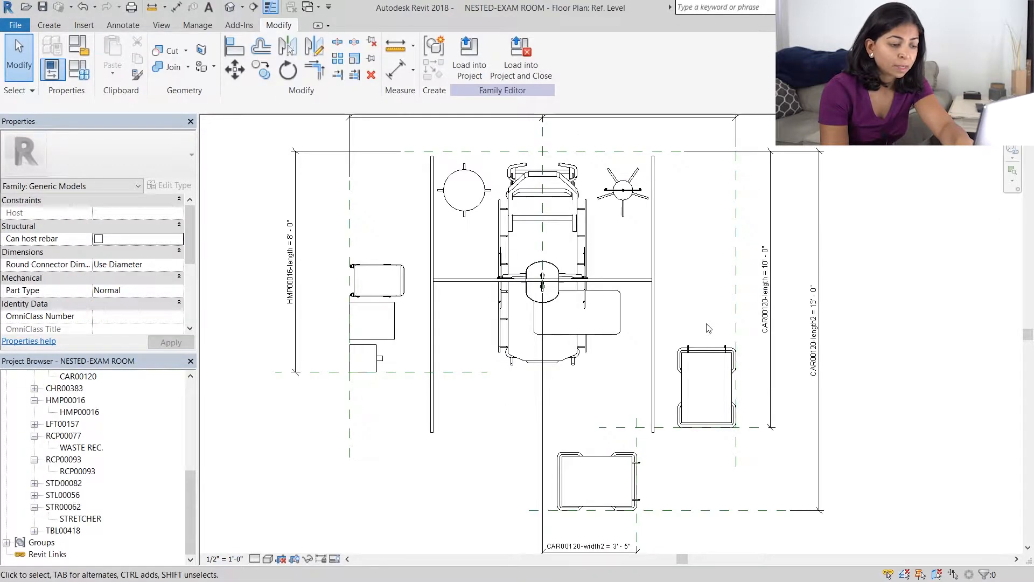
click(469, 58)
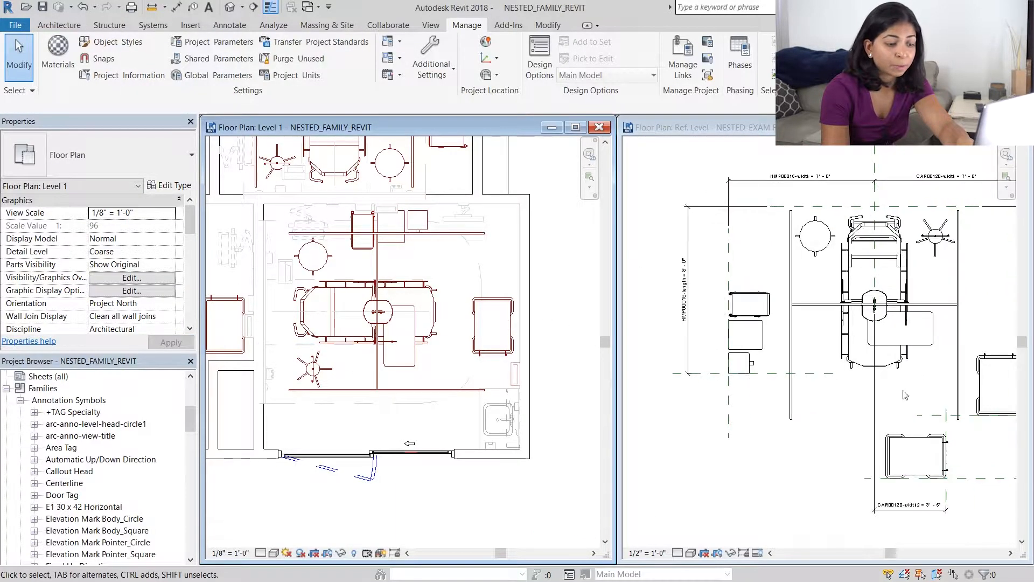
Step: Tag the nested LFT00157, CAR00120 and STD00082 equipment in Level 1, then reactivate the family view
click(503, 275)
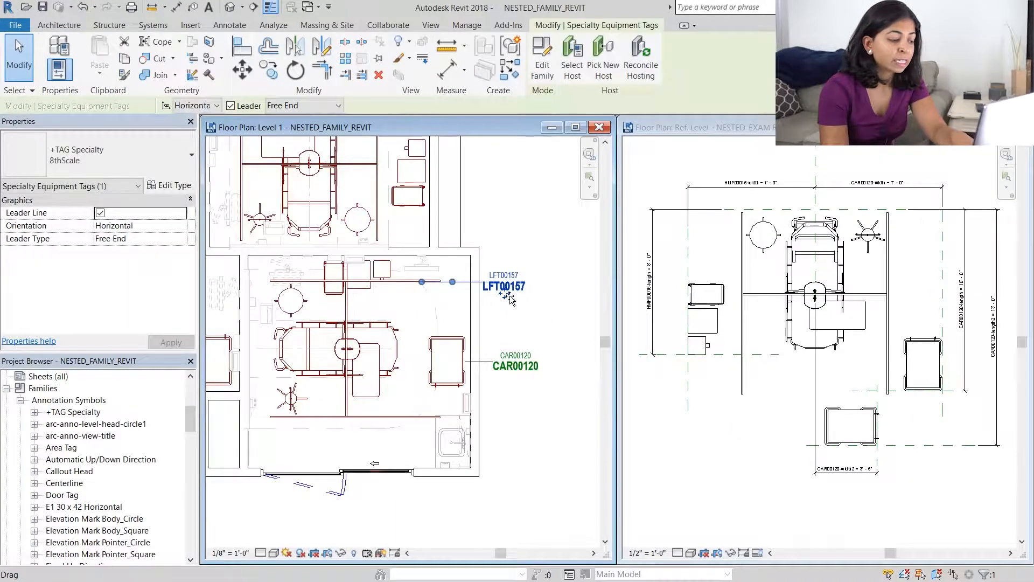
click(467, 25)
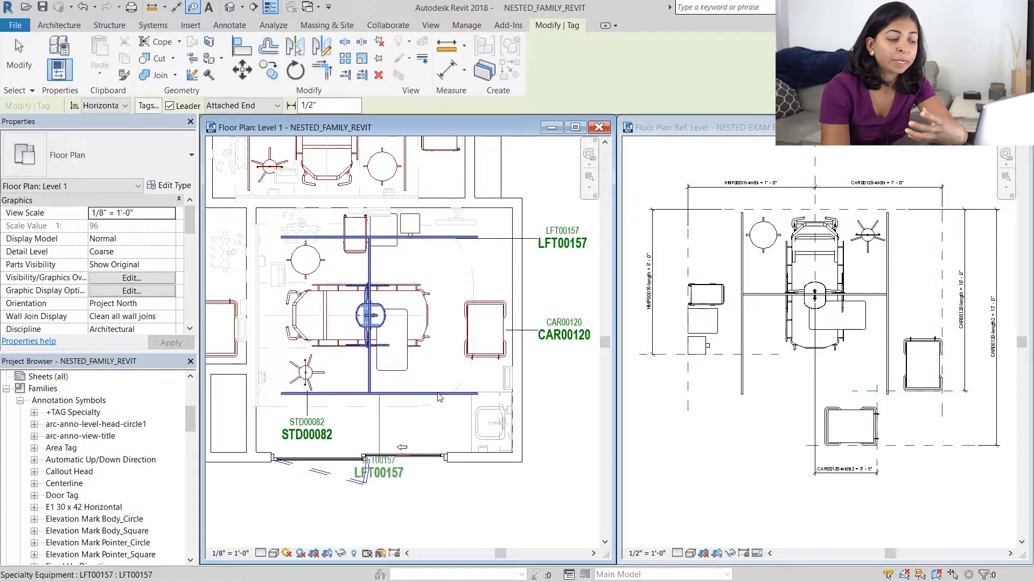
click(378, 444)
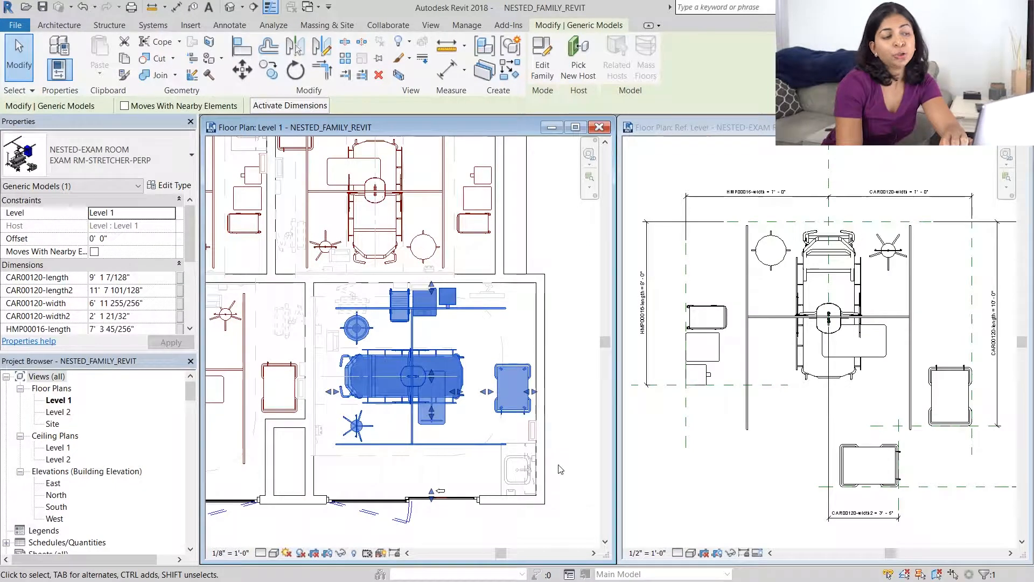
mouse_move(767, 487)
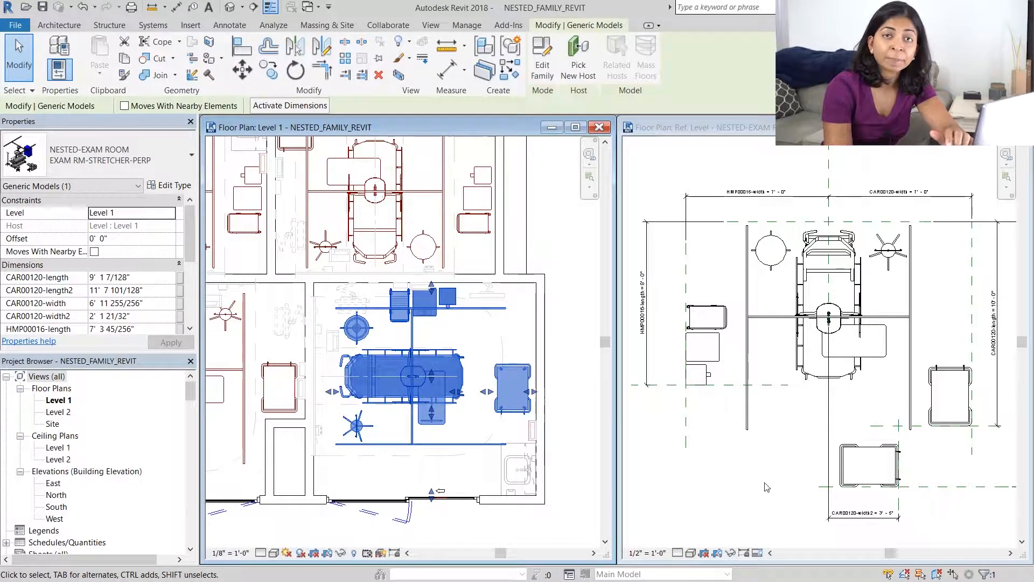
mouse_move(764, 488)
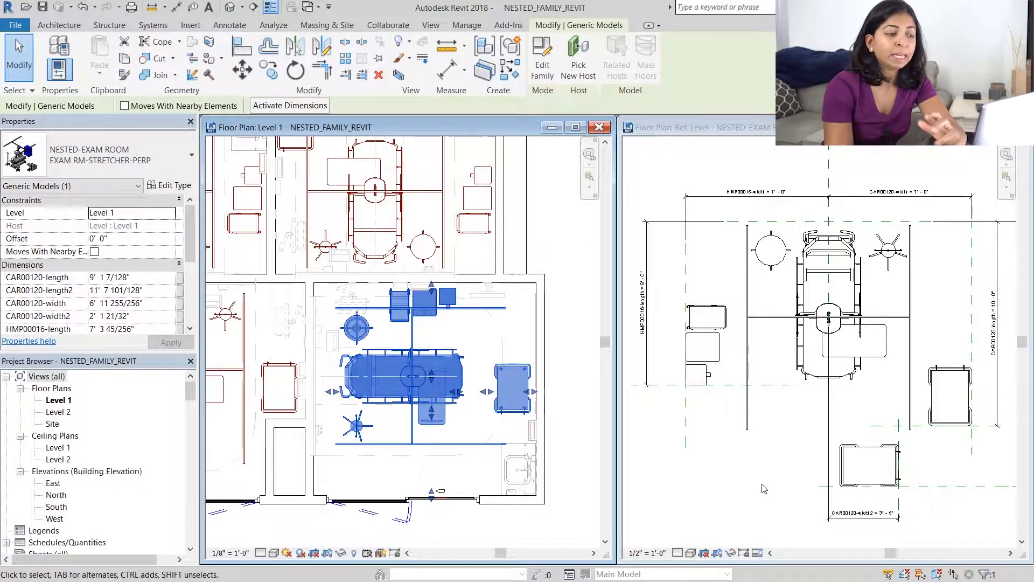
click(541, 56)
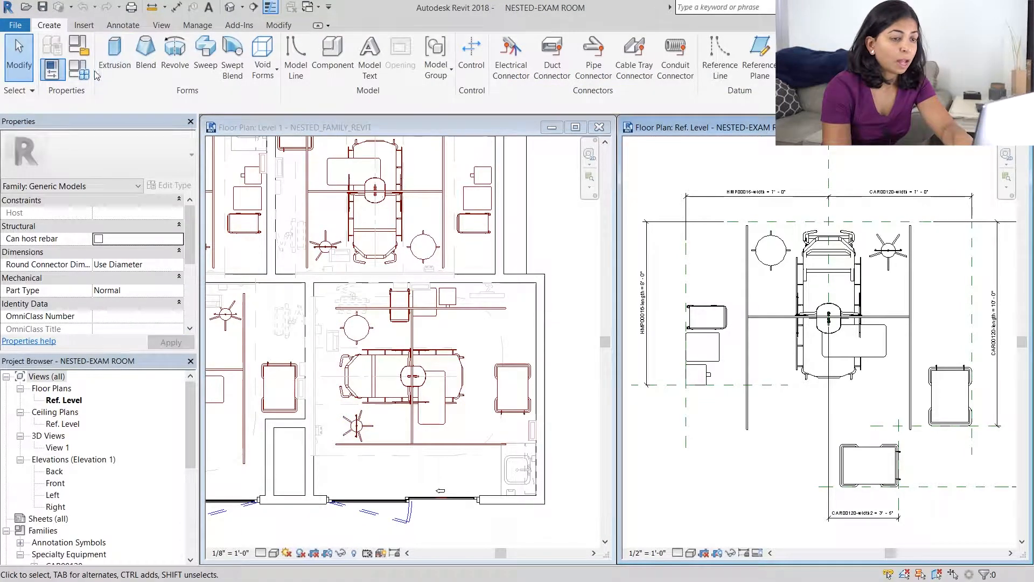
mouse_move(78, 68)
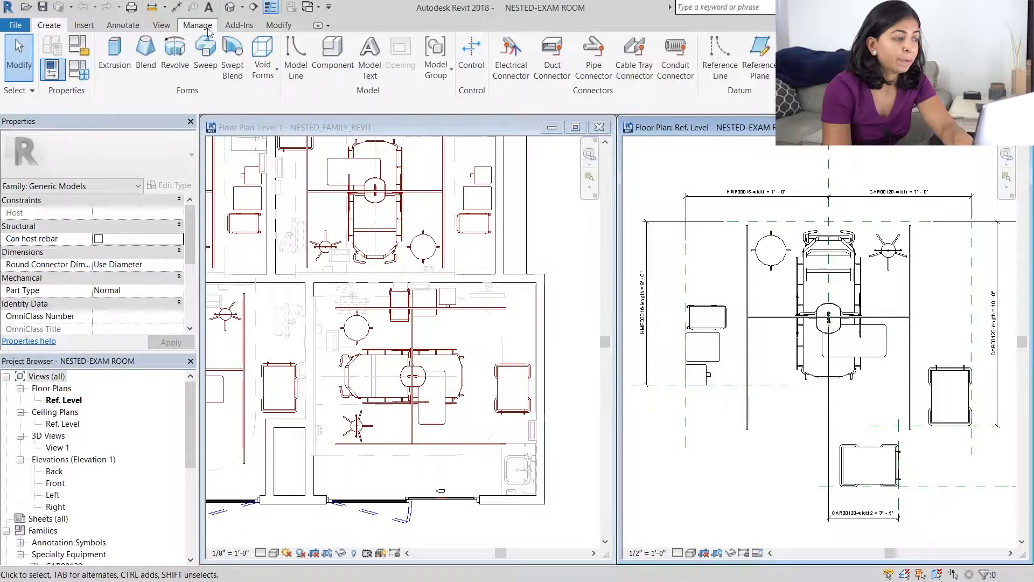
Step: Create the EQ-COLOR.txt file from Manage > Shared Parameters
click(197, 25)
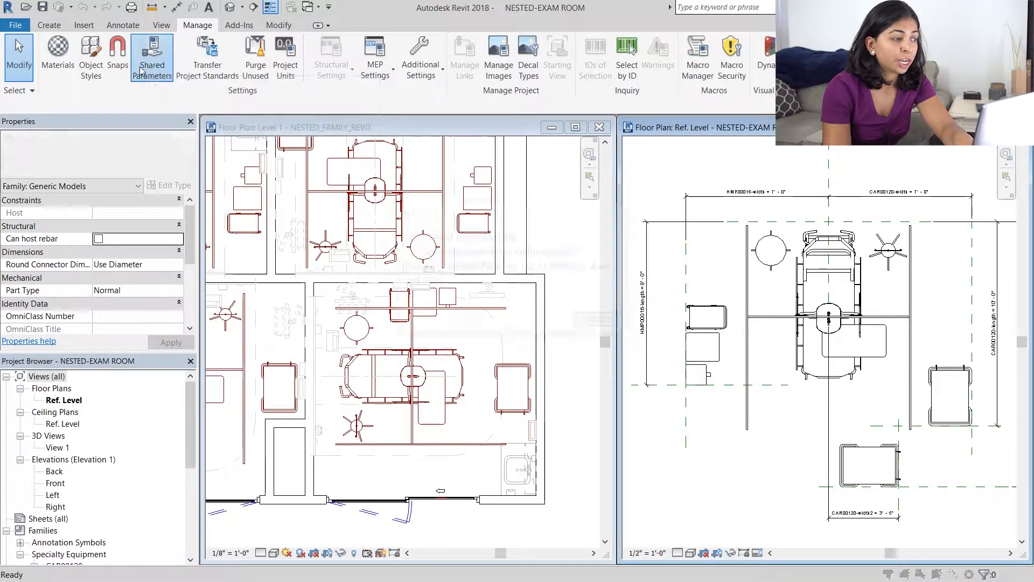
click(152, 57)
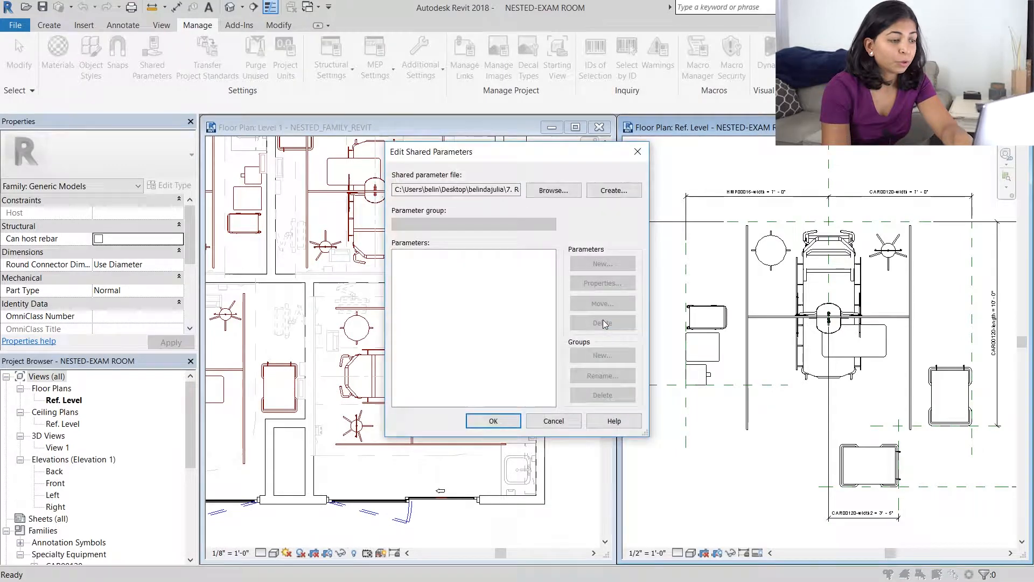
mouse_move(546, 302)
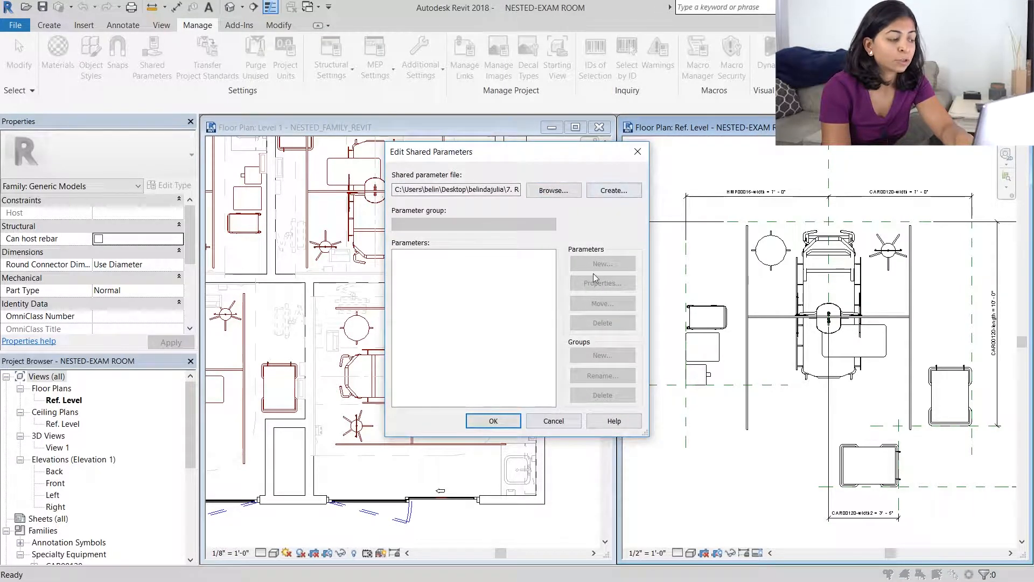
click(613, 190)
text(EQ-COLOR.txt)
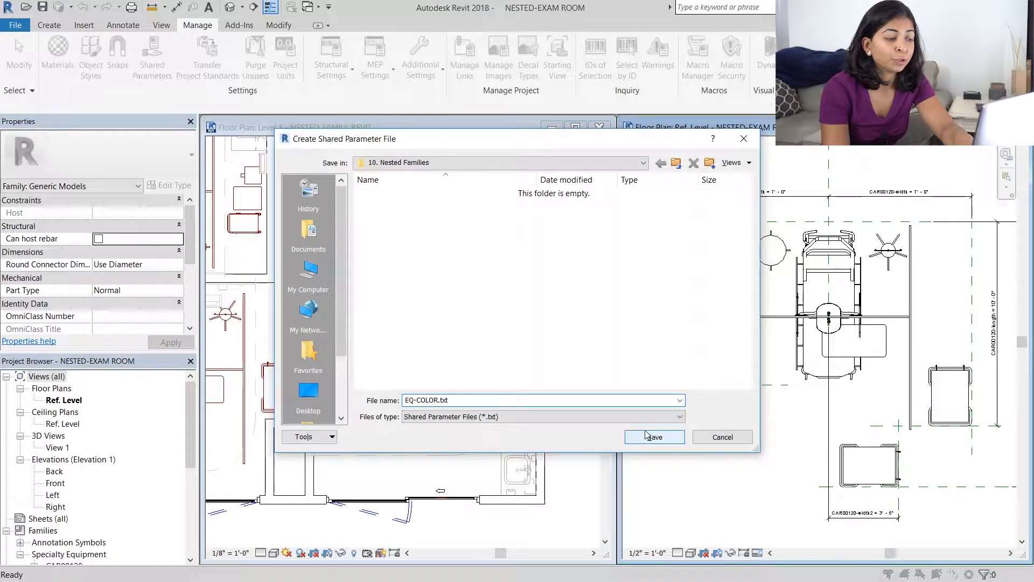
Step: Save EQ-COLOR.txt, add an EQ-COLOR parameter group, and begin a new parameter
click(653, 436)
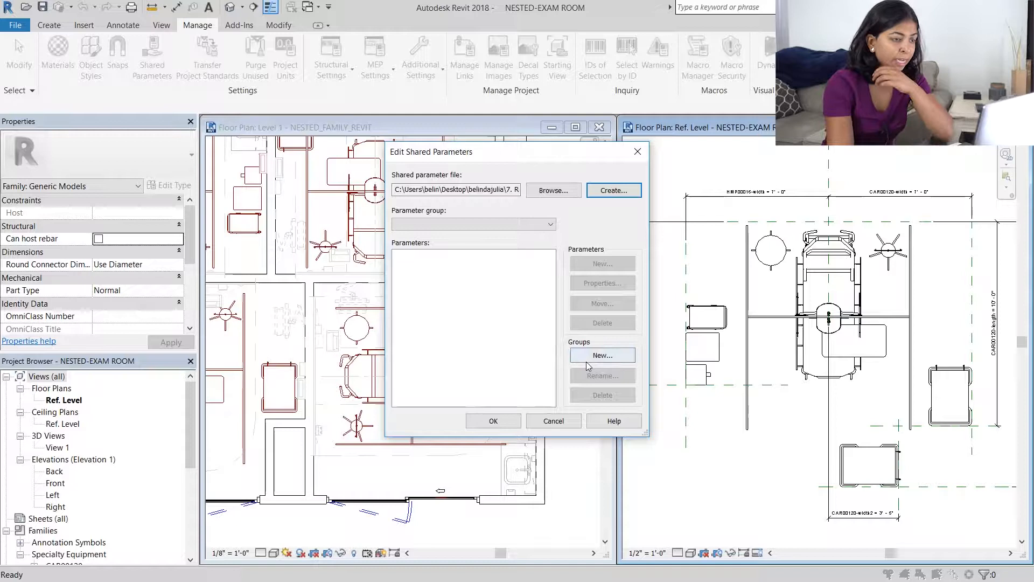
click(601, 356)
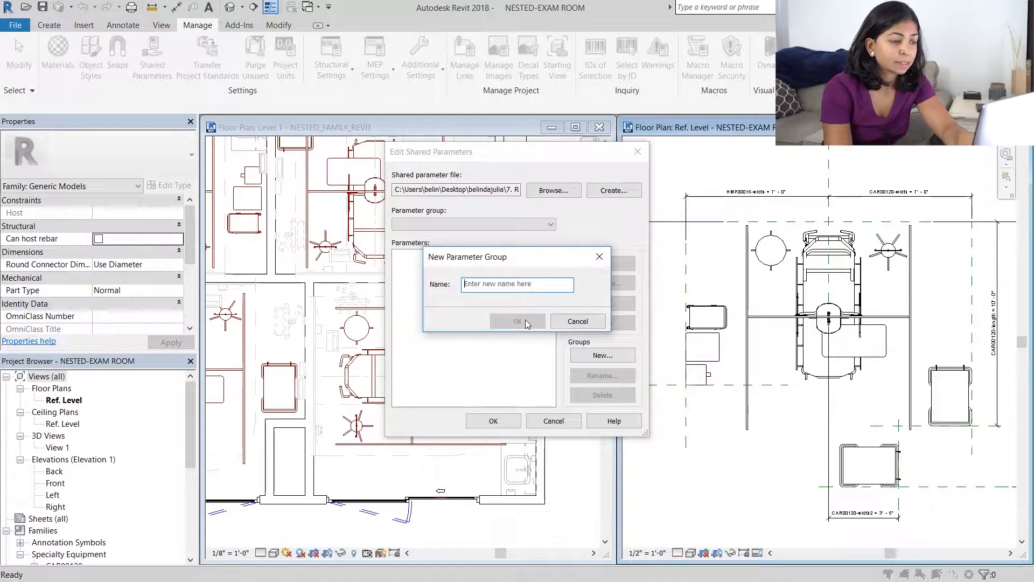
click(518, 321)
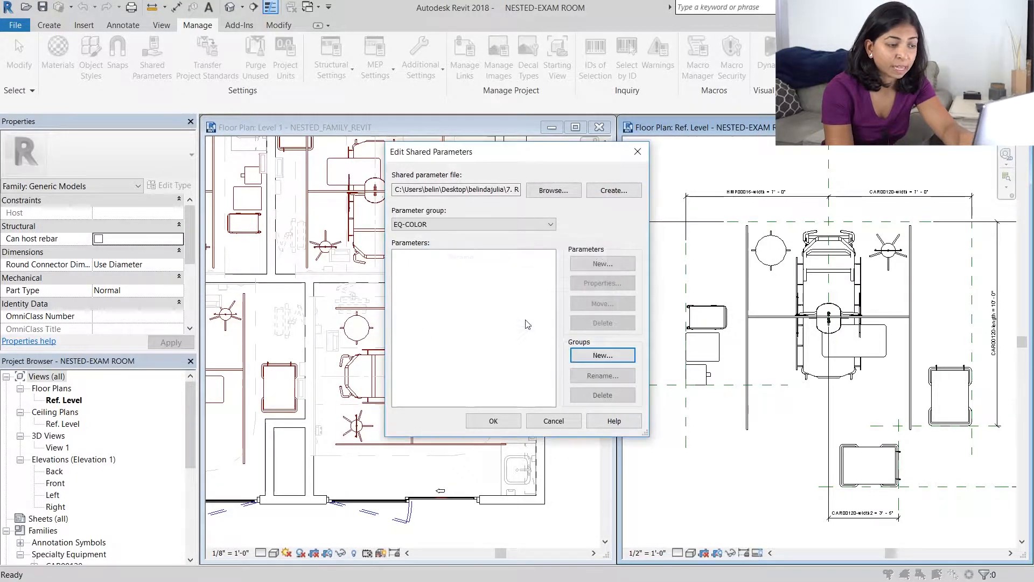
click(601, 263)
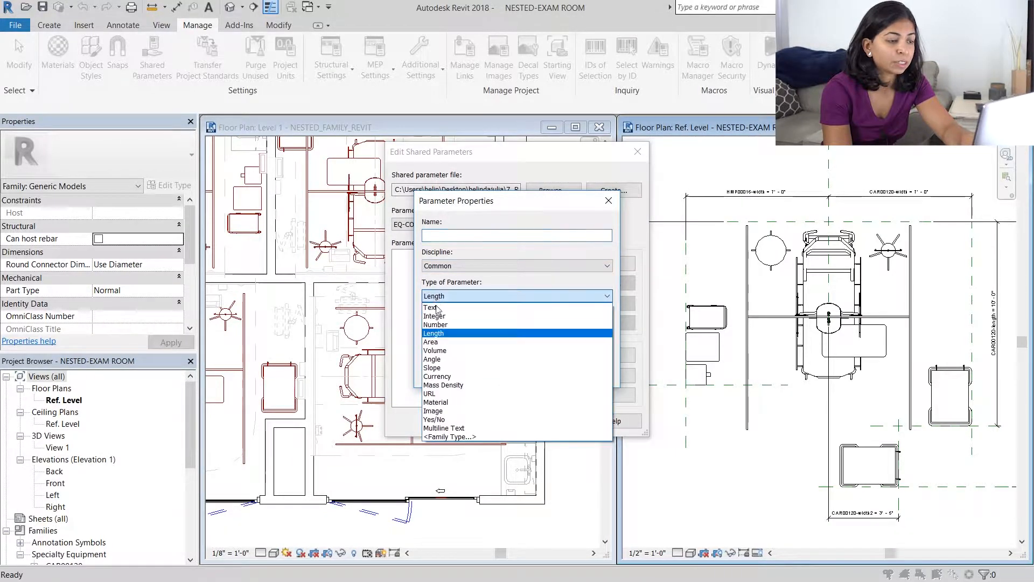
Step: Define EQ-COLOR as a Text parameter and close Edit Shared Parameters
click(433, 308)
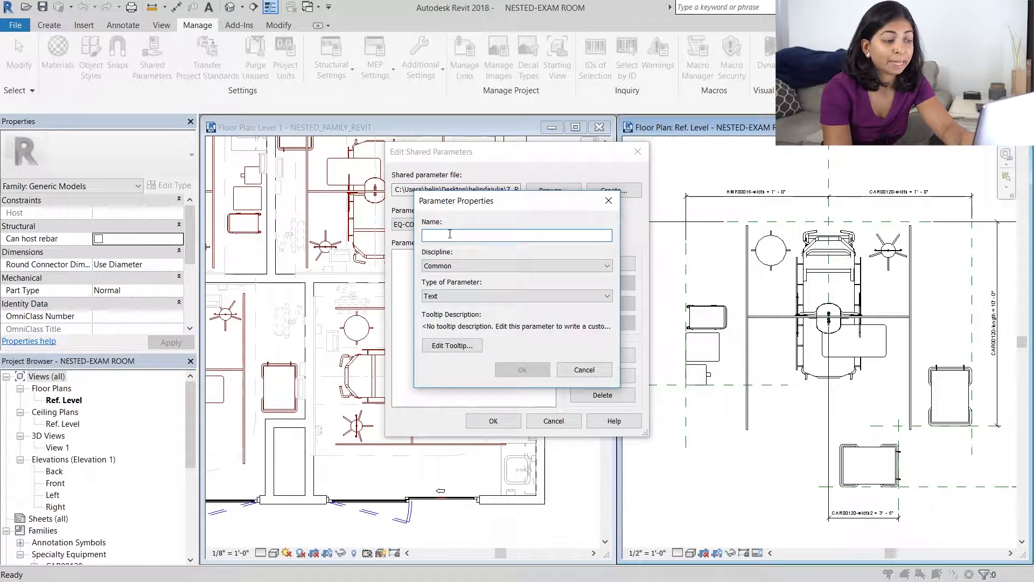
text(EQ-COL)
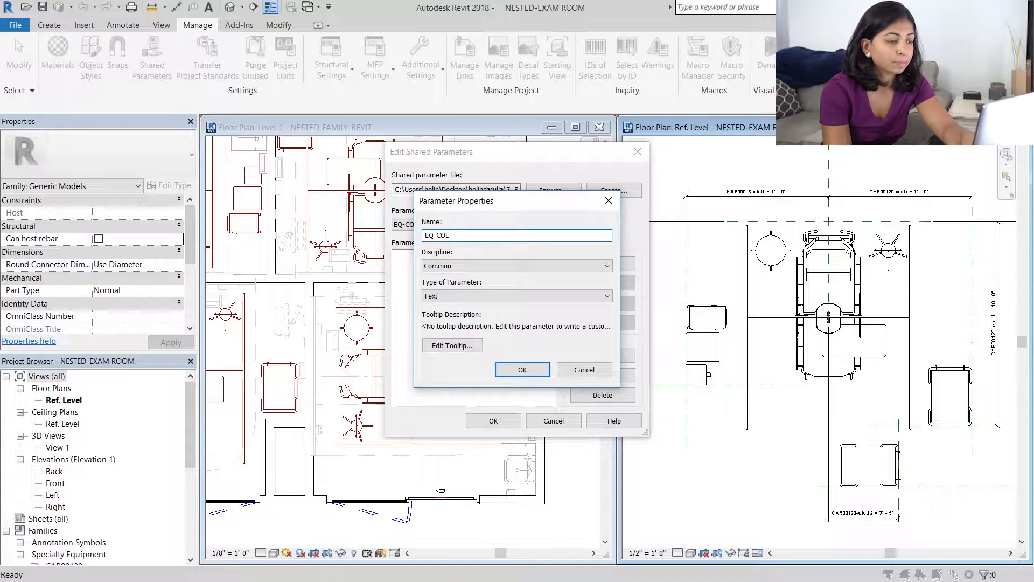
text(OR)
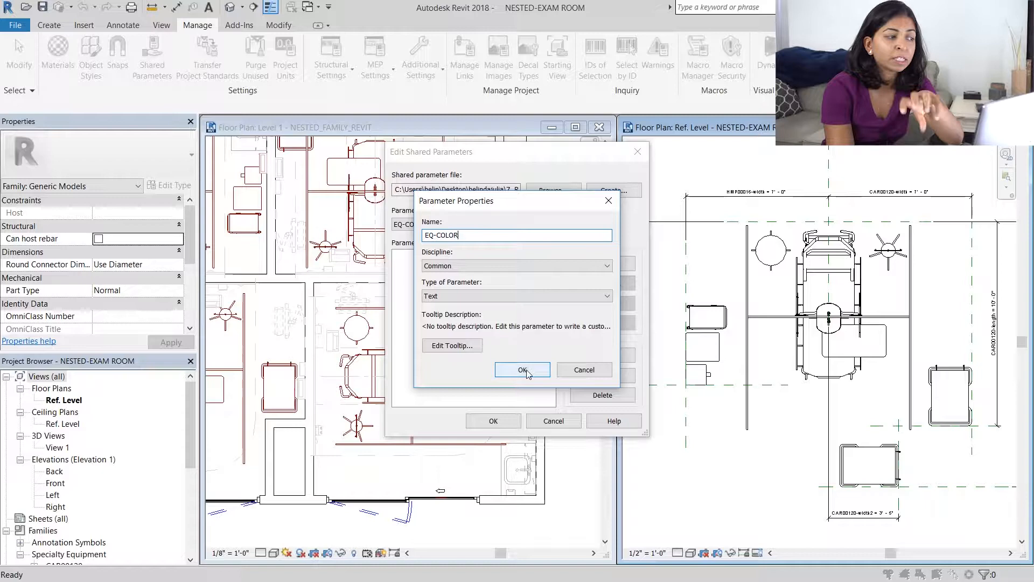
click(522, 370)
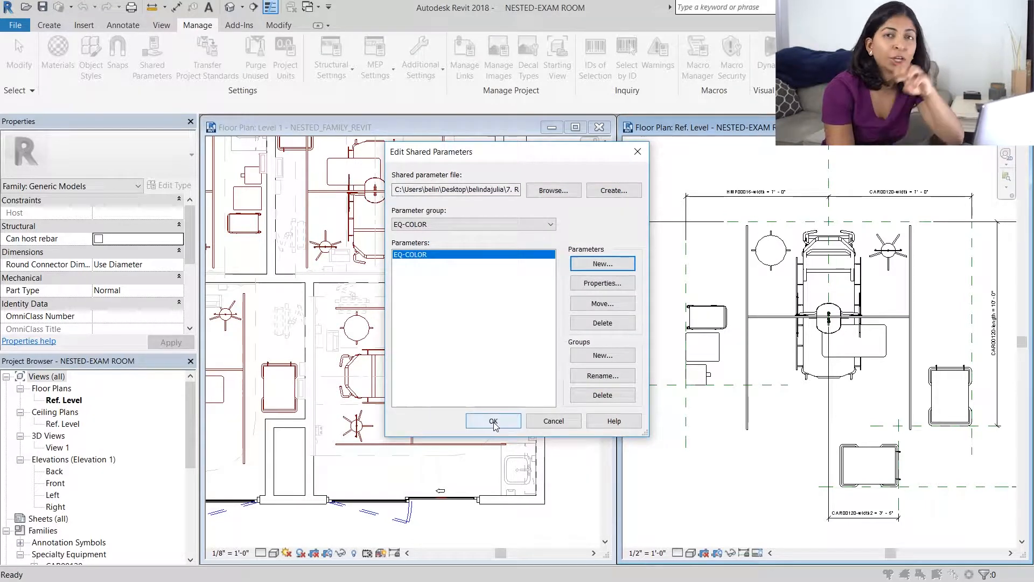
click(493, 421)
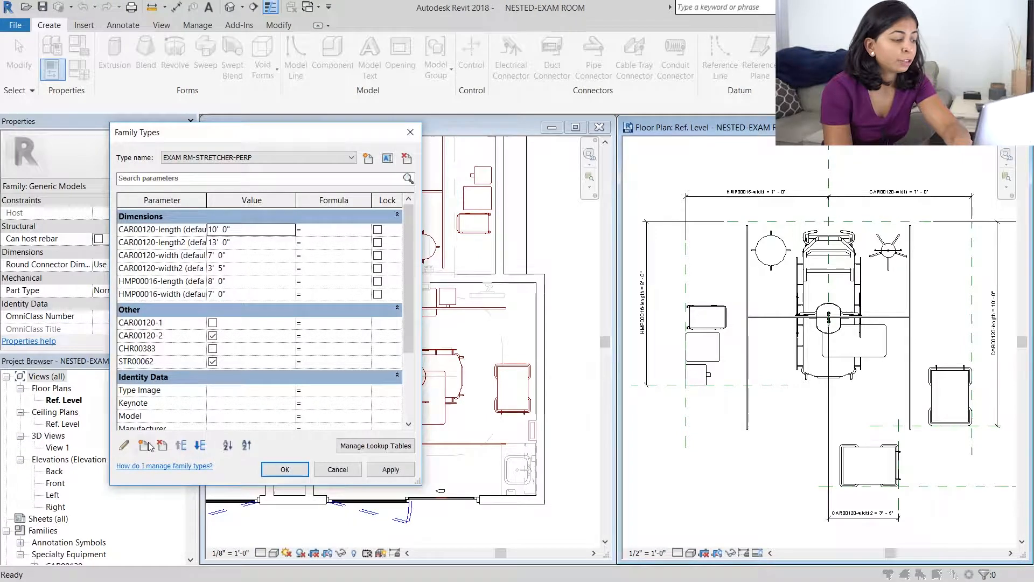
Step: Browse to EQ-COLOR through New Parameter > Shared parameter > Select, then close the dialogs
click(124, 445)
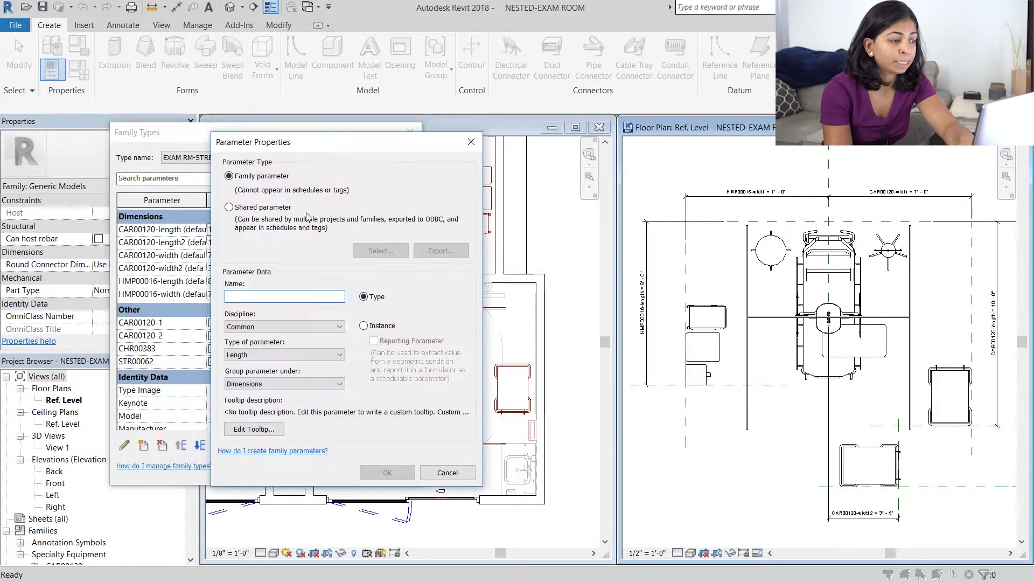
click(229, 206)
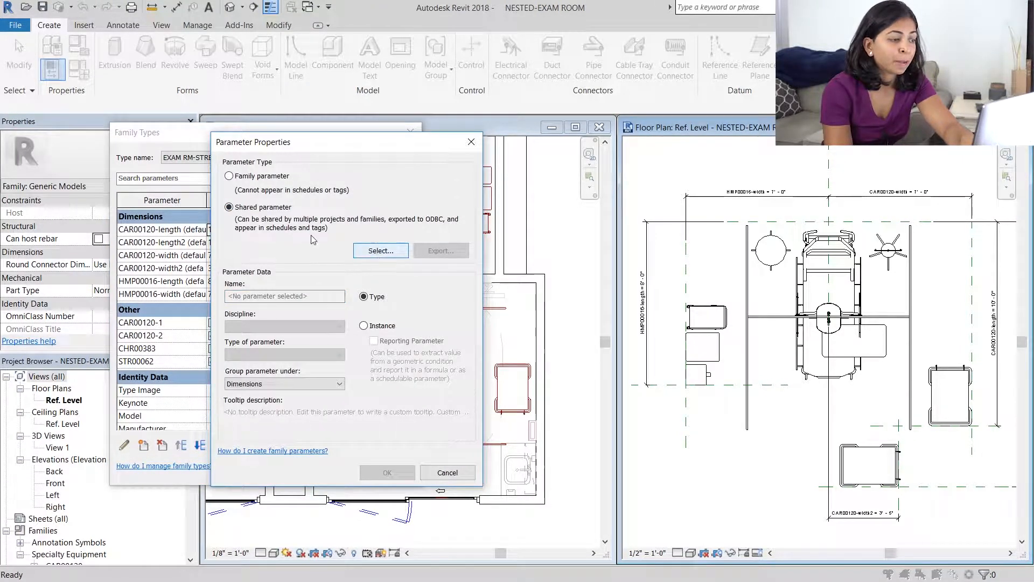
click(379, 250)
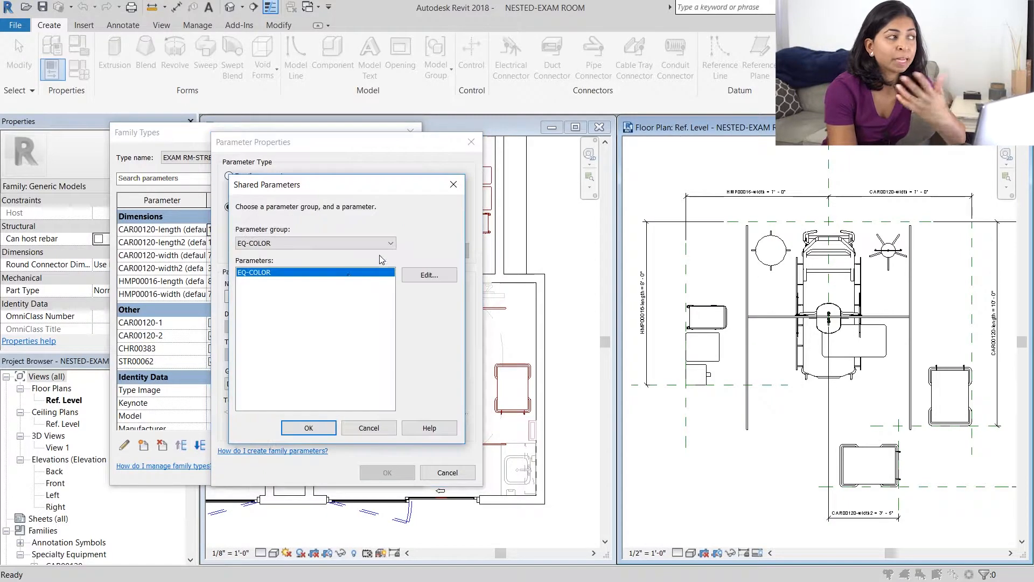
click(308, 428)
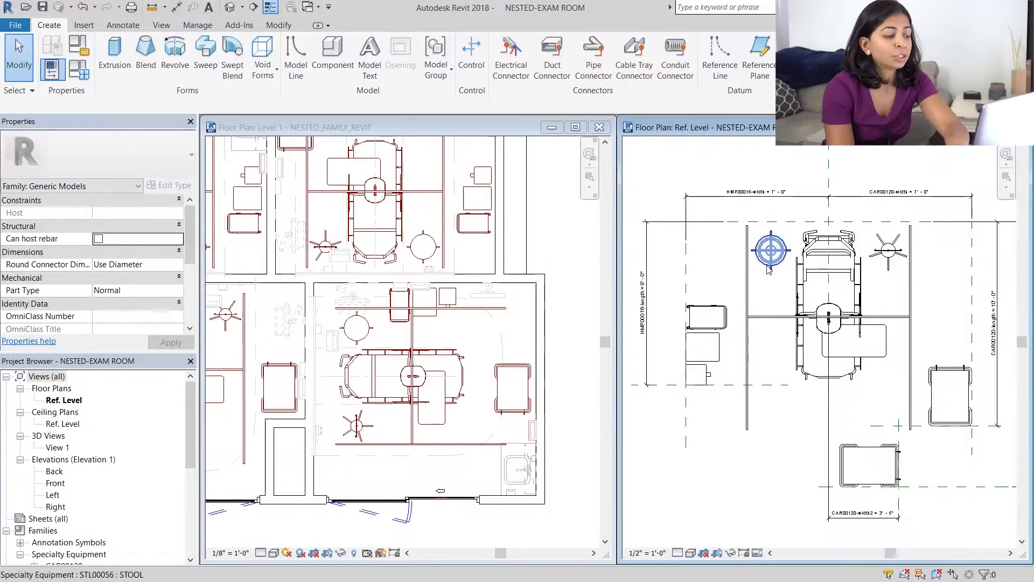
Step: Add the EQ-COLOR shared parameter to the stool family and load it into NESTED-EXAM ROOM
click(770, 249)
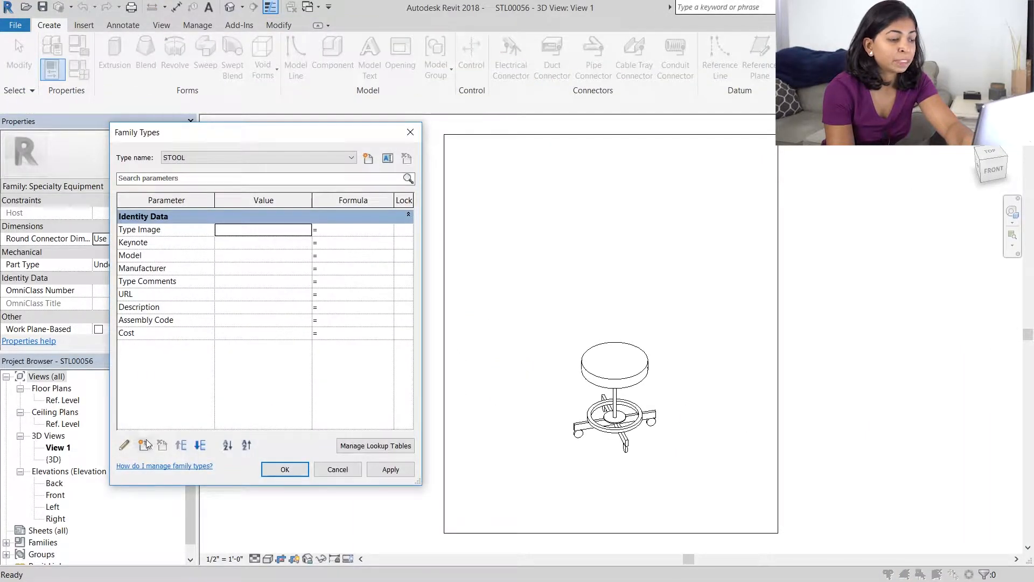
click(124, 444)
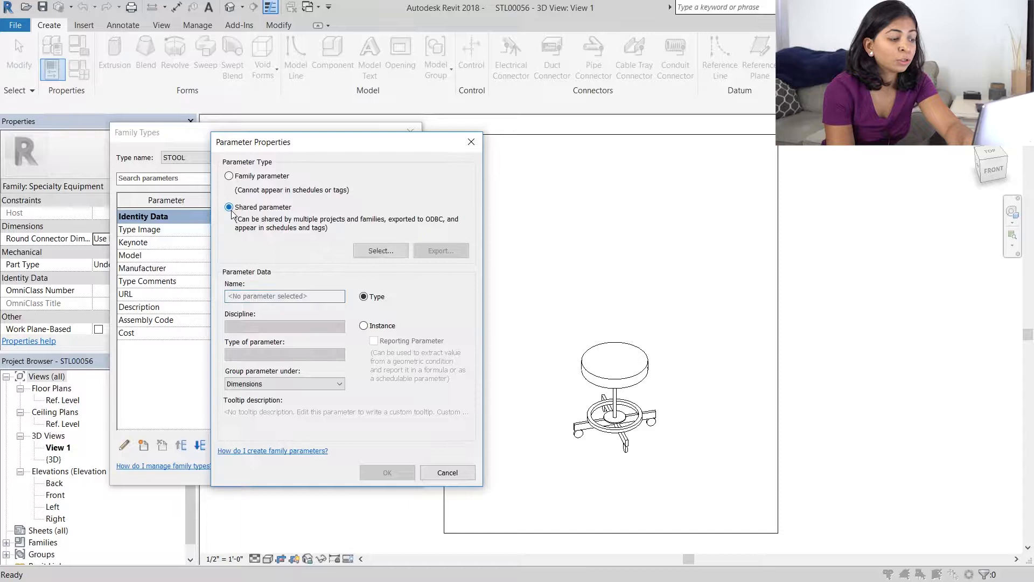
click(381, 250)
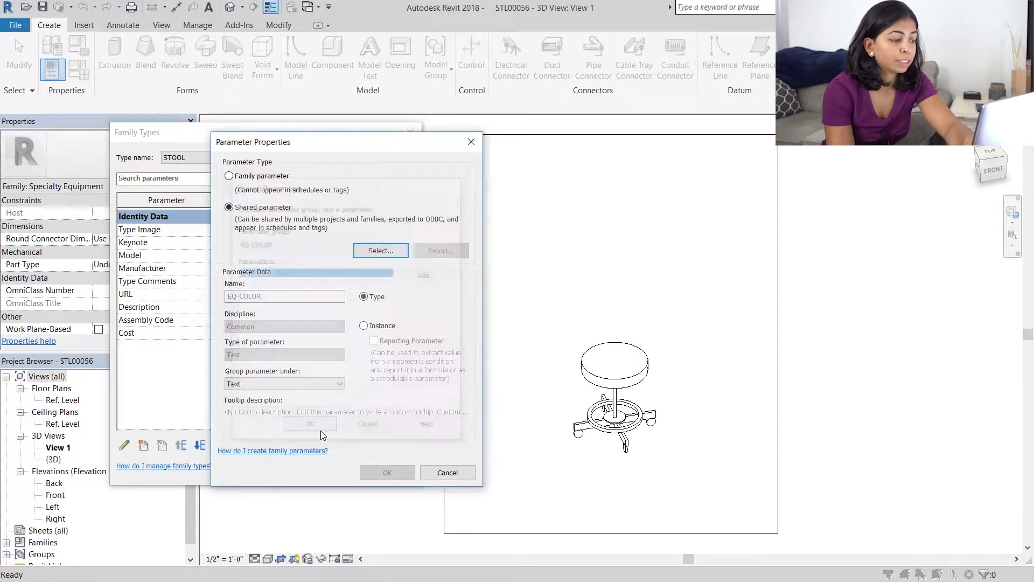
click(364, 297)
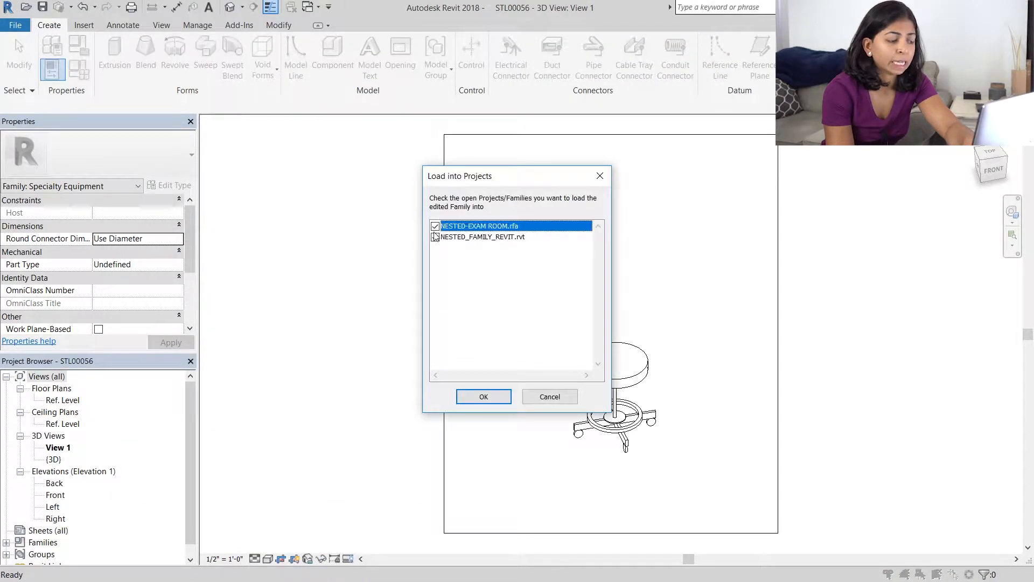
click(480, 236)
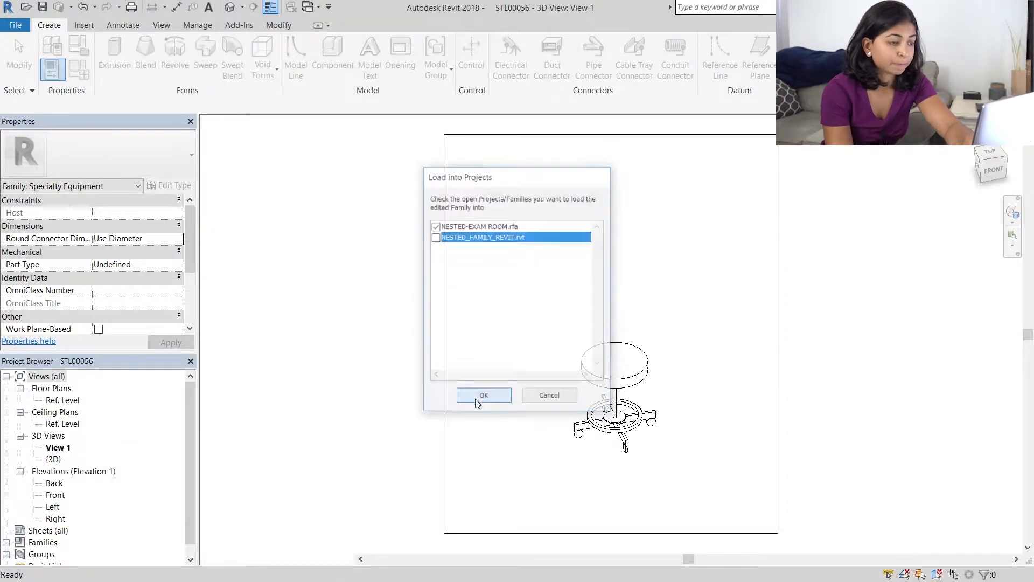
click(484, 394)
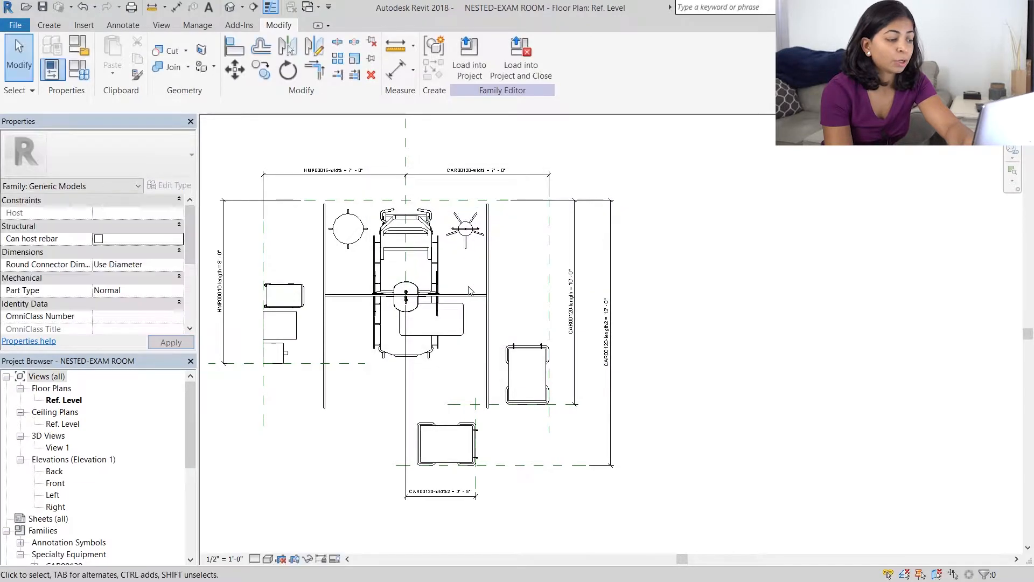
Step: Start adding the EQ-COLOR shared parameter to the stretcher family
click(169, 184)
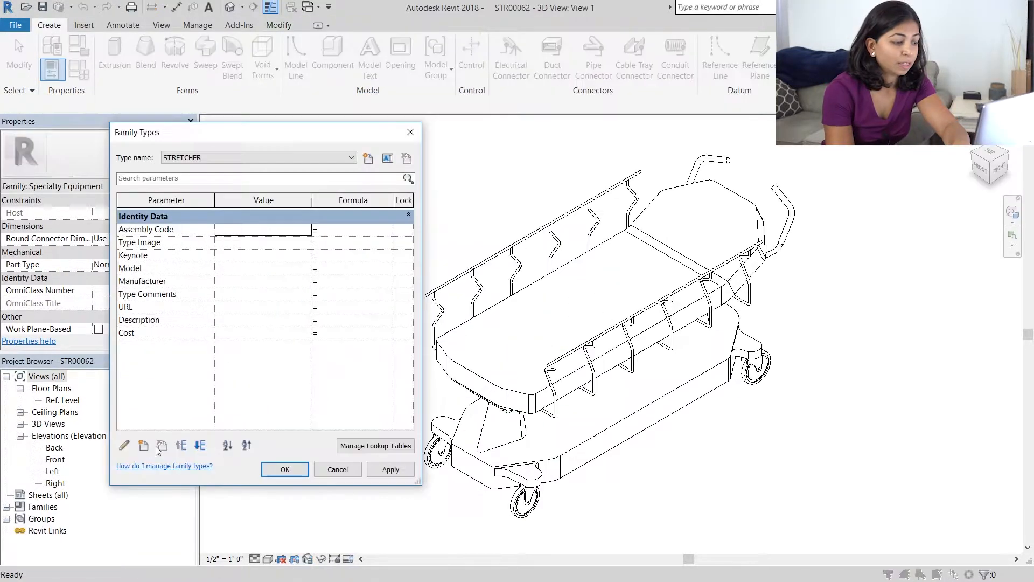
click(124, 445)
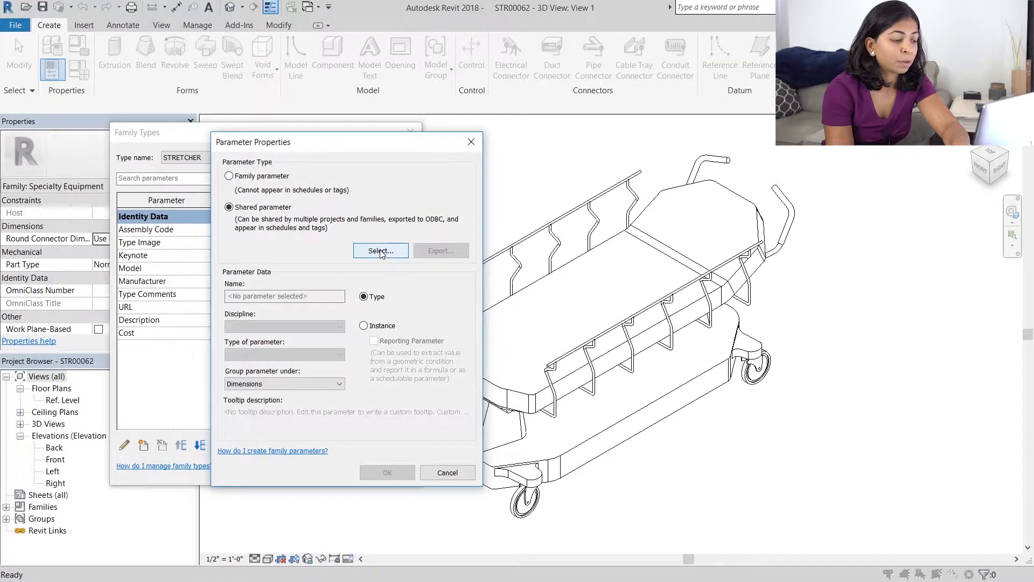
click(381, 250)
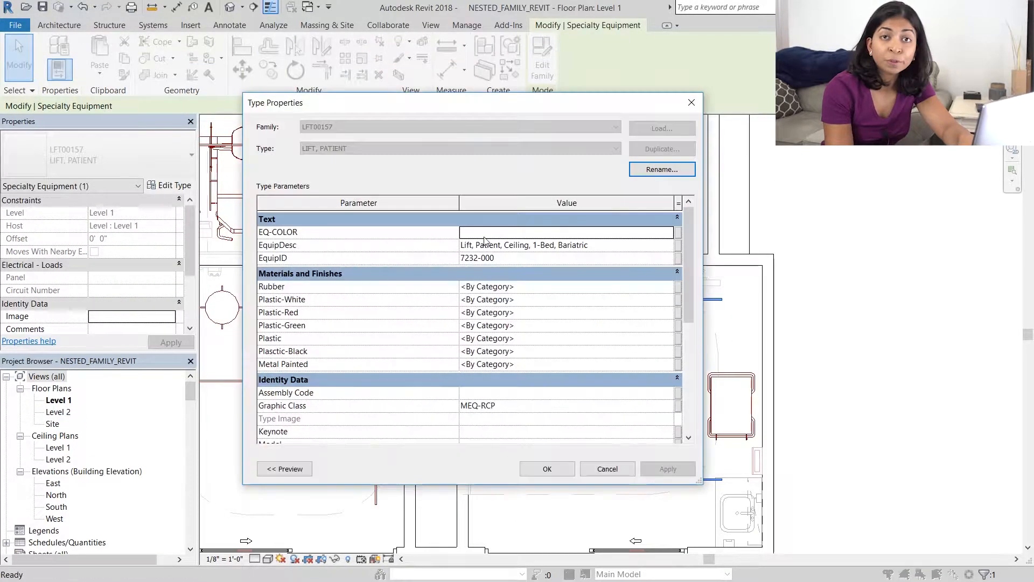
Step: Set the STD00082 IV stand's EQ-COLOR type value, close Type Properties, and select the stool
text(GREY)
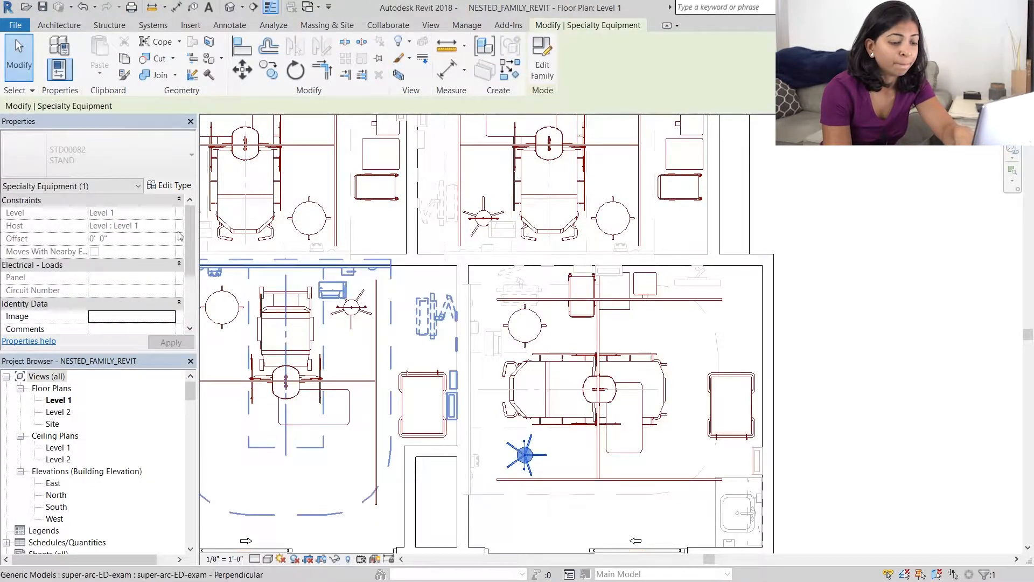
click(170, 186)
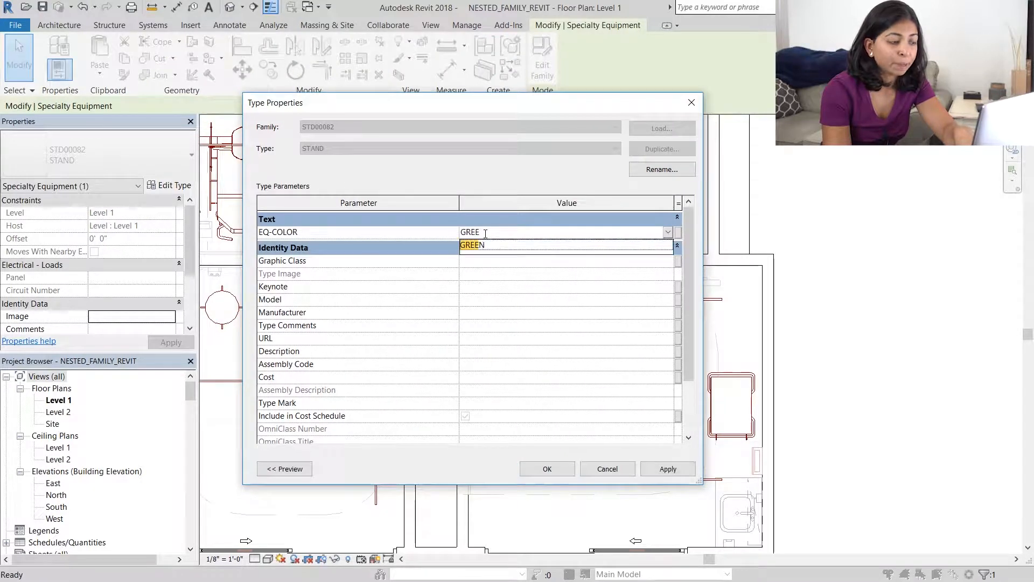
click(546, 467)
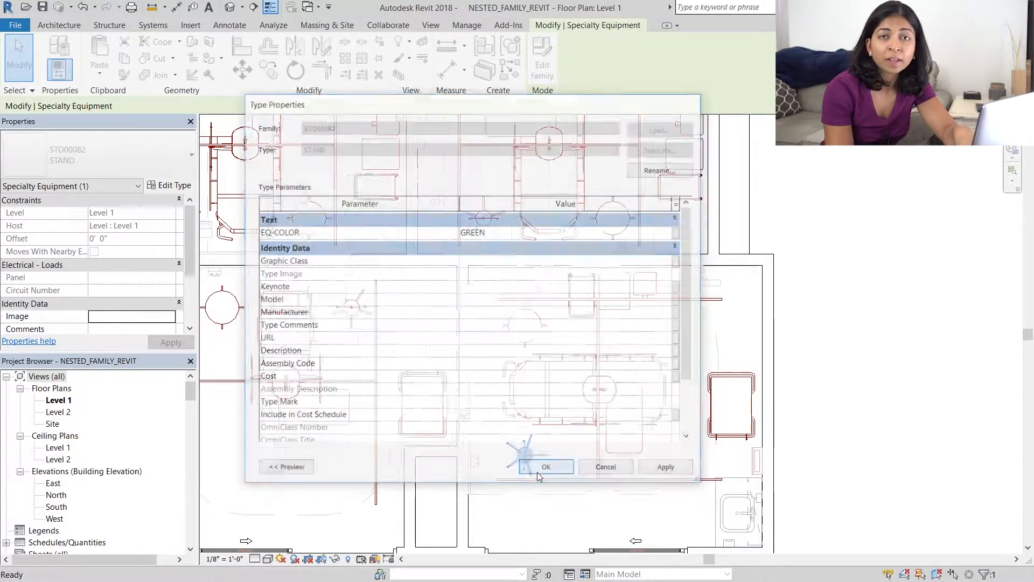
click(546, 466)
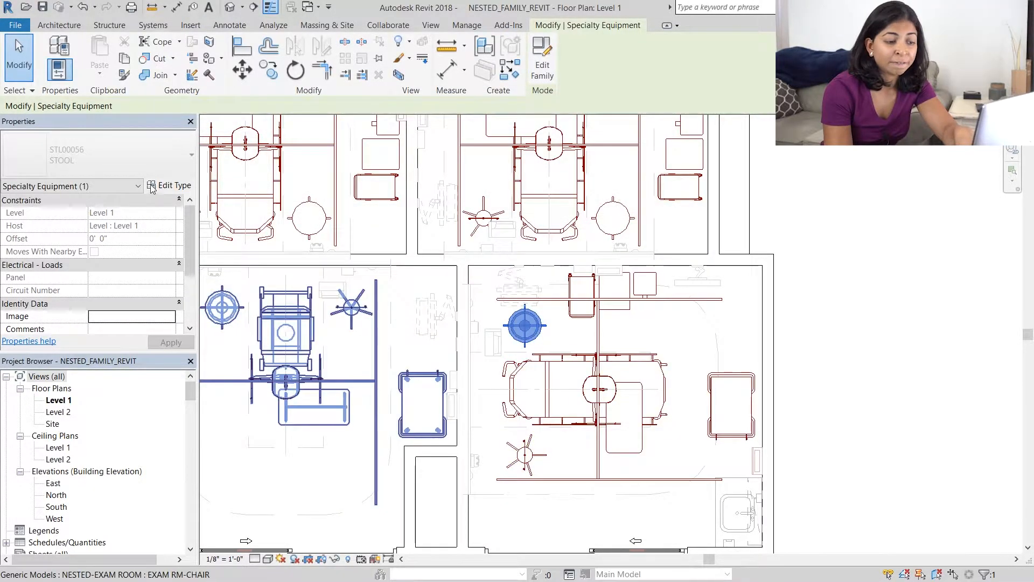
click(174, 186)
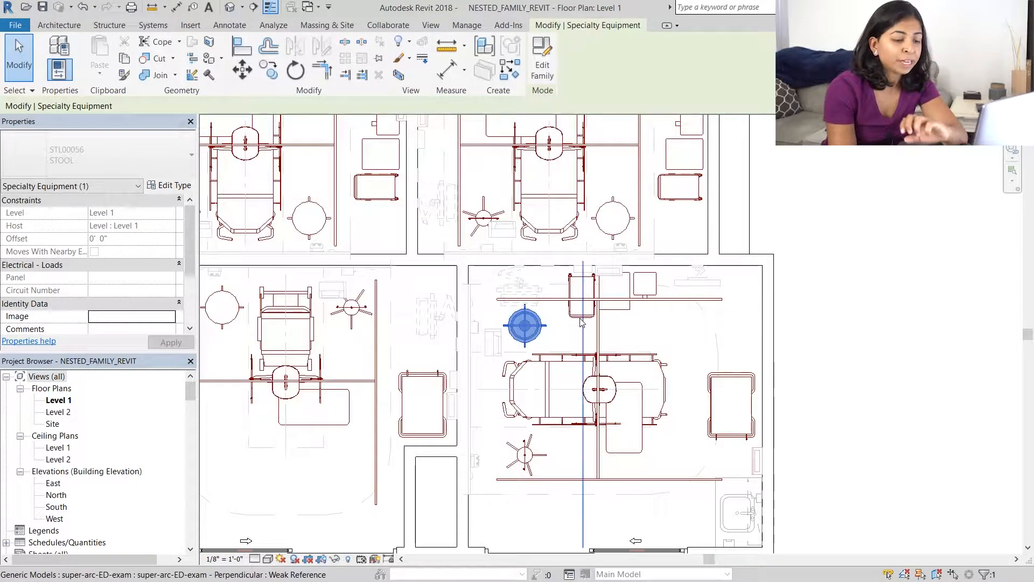
Step: Set EQ-COLOR to BLUE for the hamper and both waste receptacles (RCP00077, RCP00093)
click(583, 294)
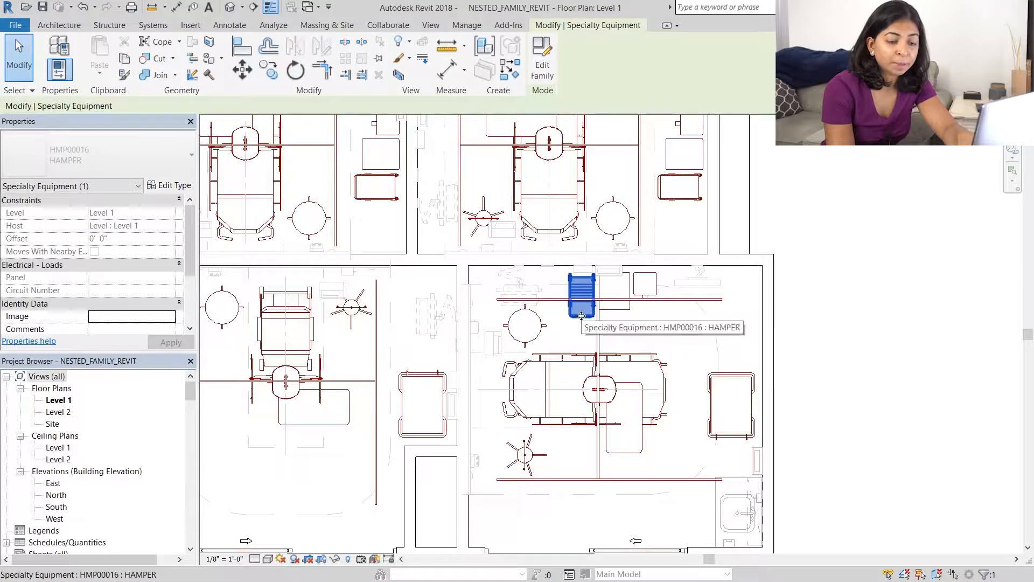
click(169, 185)
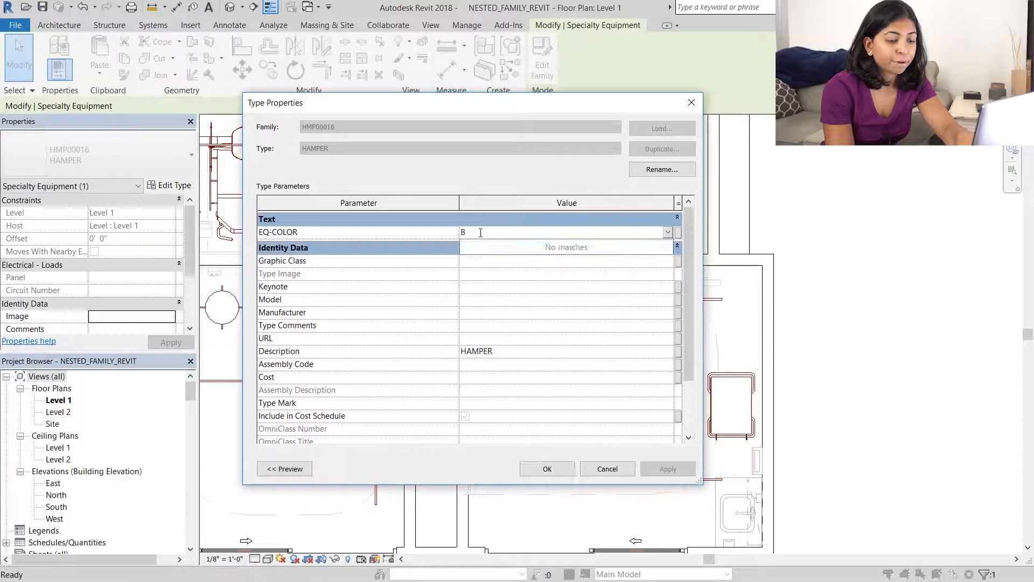
text(LUE)
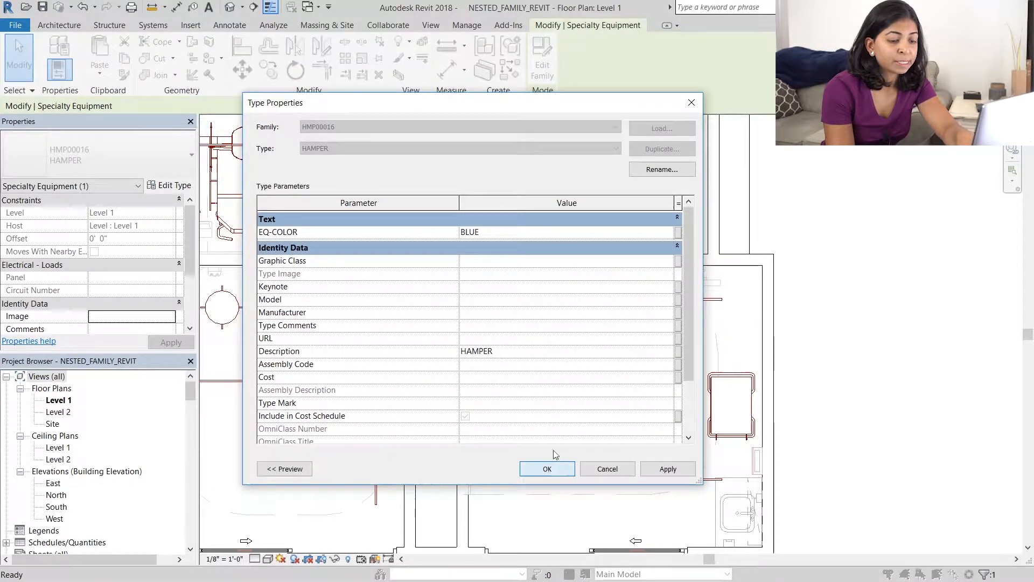
click(546, 470)
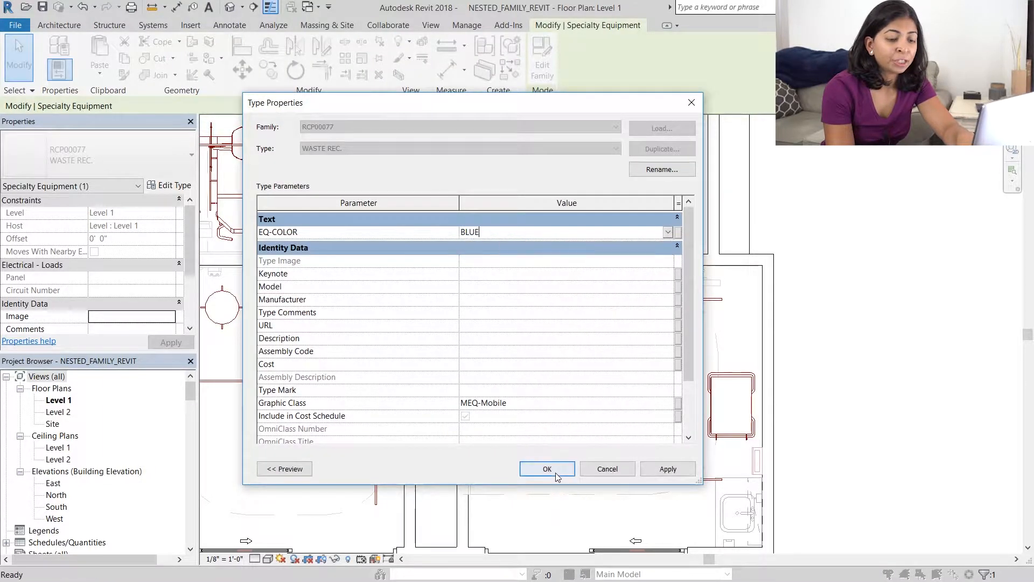
click(547, 468)
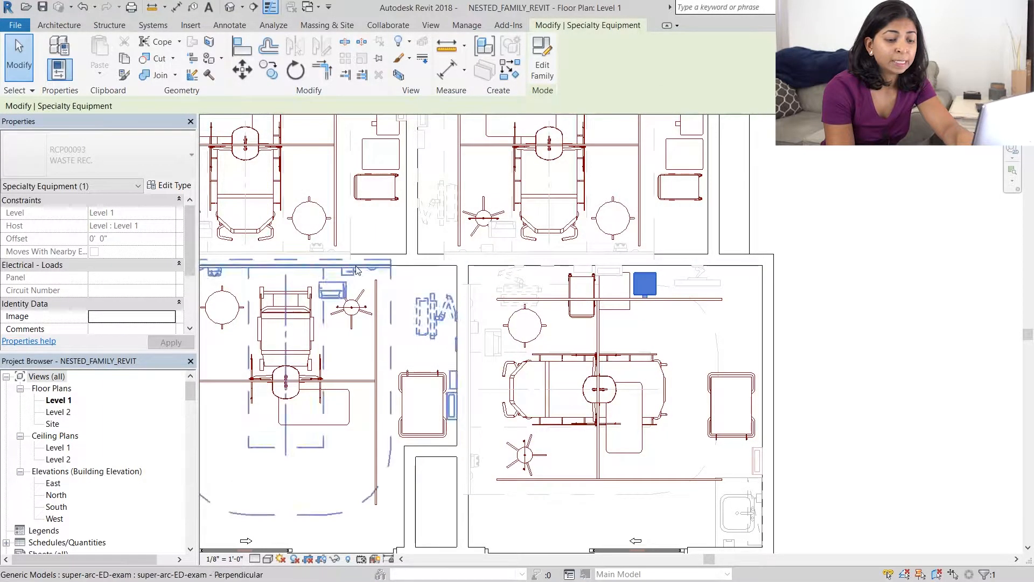
click(174, 185)
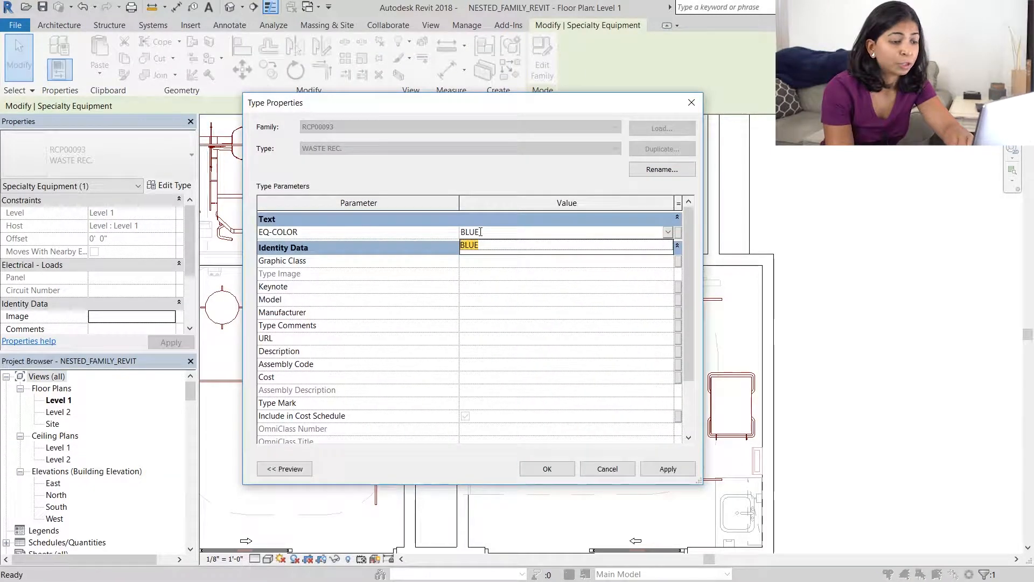
click(547, 468)
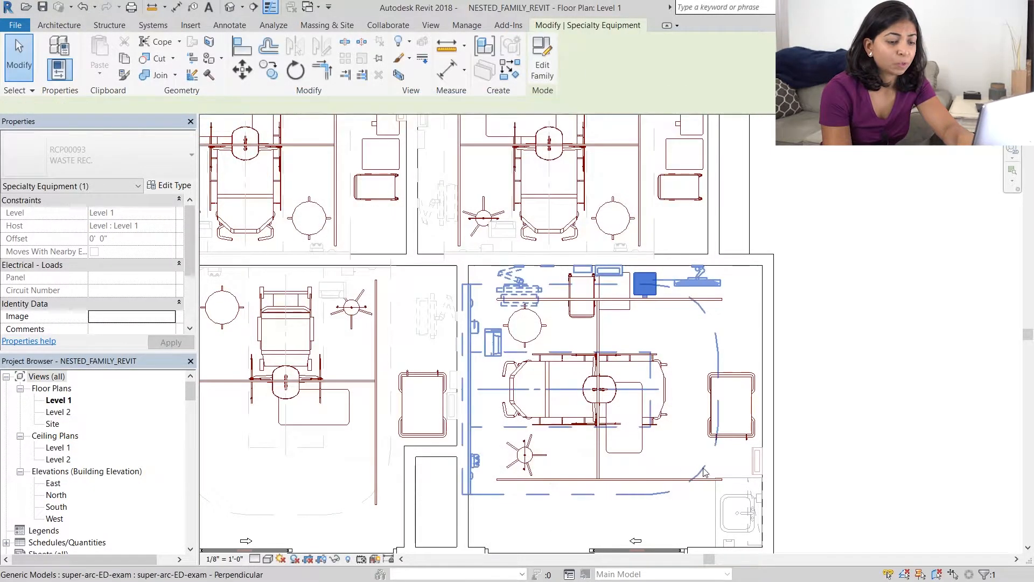
click(878, 432)
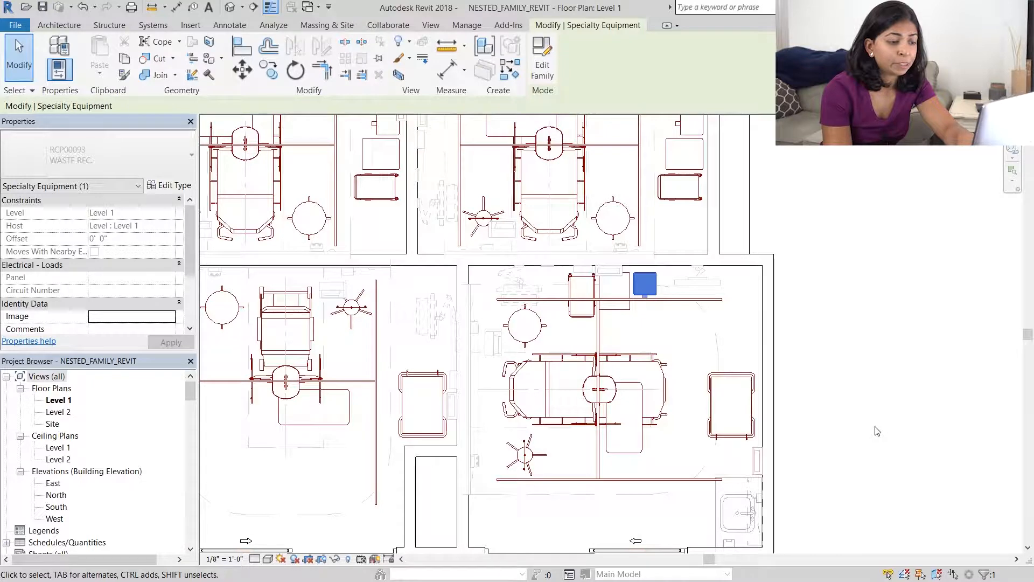
Step: Check that the TBL00418 table's EQ-COLOR type parameter reads GREEN
click(627, 412)
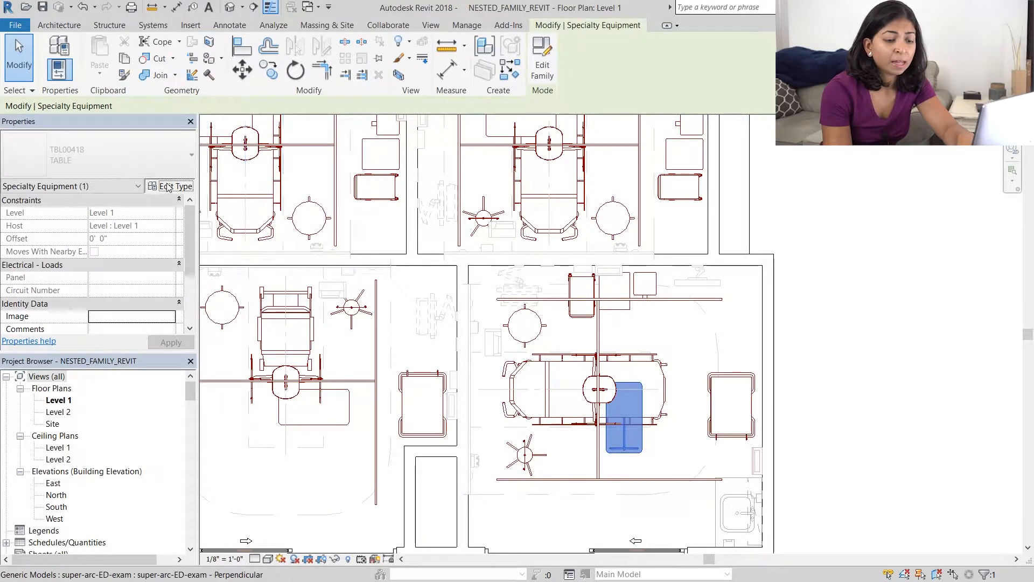
click(174, 186)
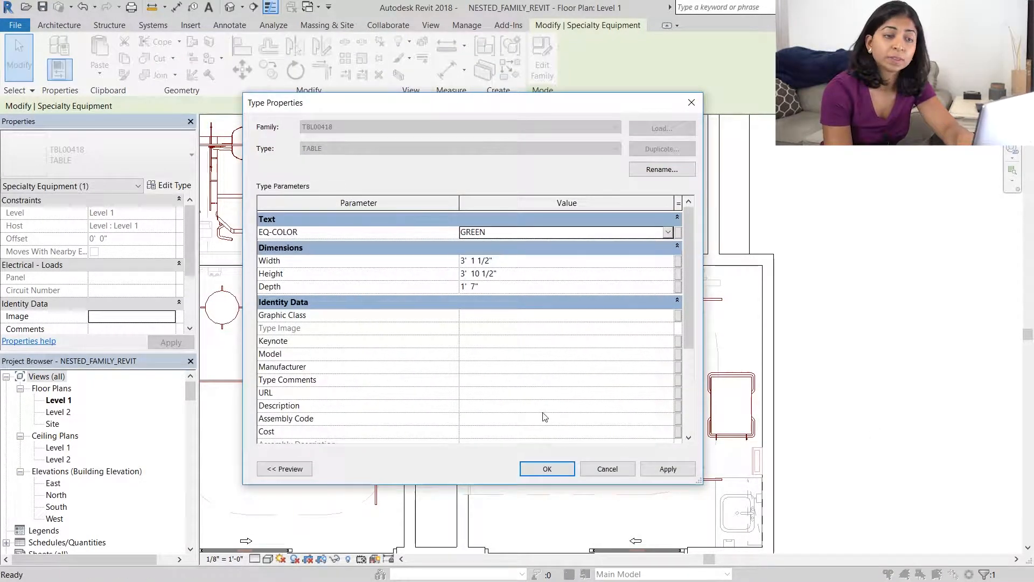
click(547, 468)
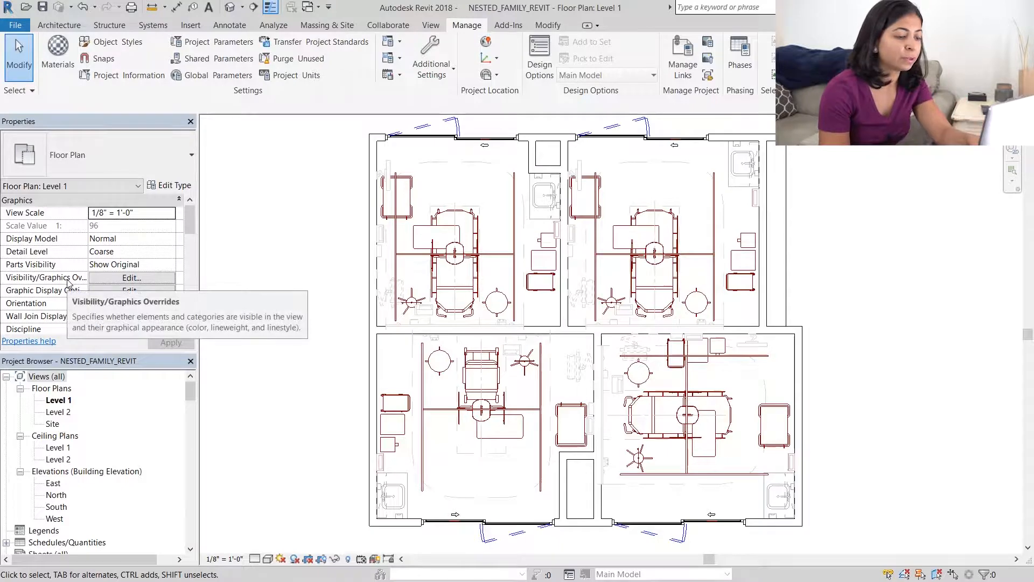
Step: Create a new rule-based filter named EQ-COLOR from Level 1's Visibility/Graphics filters
click(130, 277)
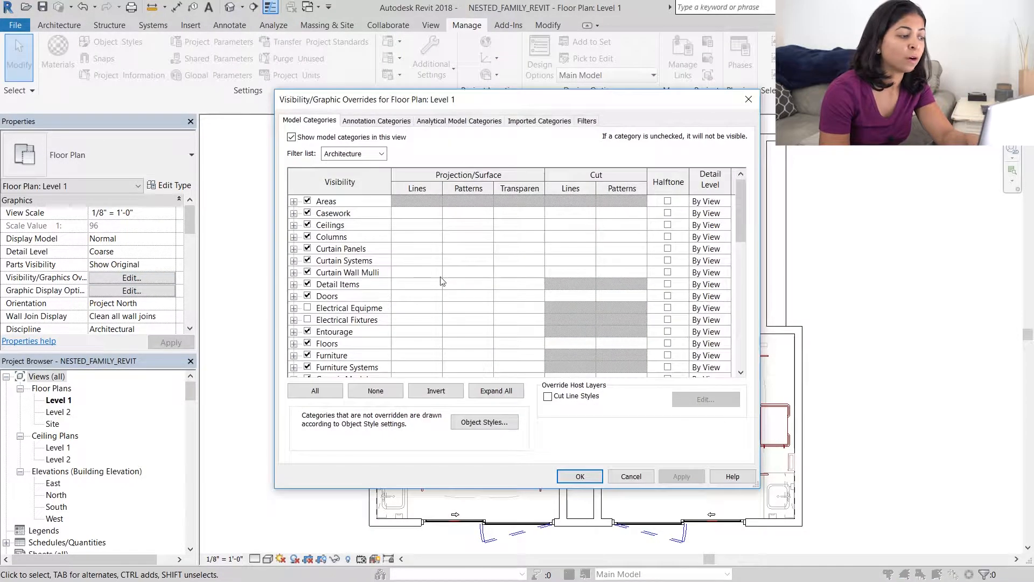
click(586, 120)
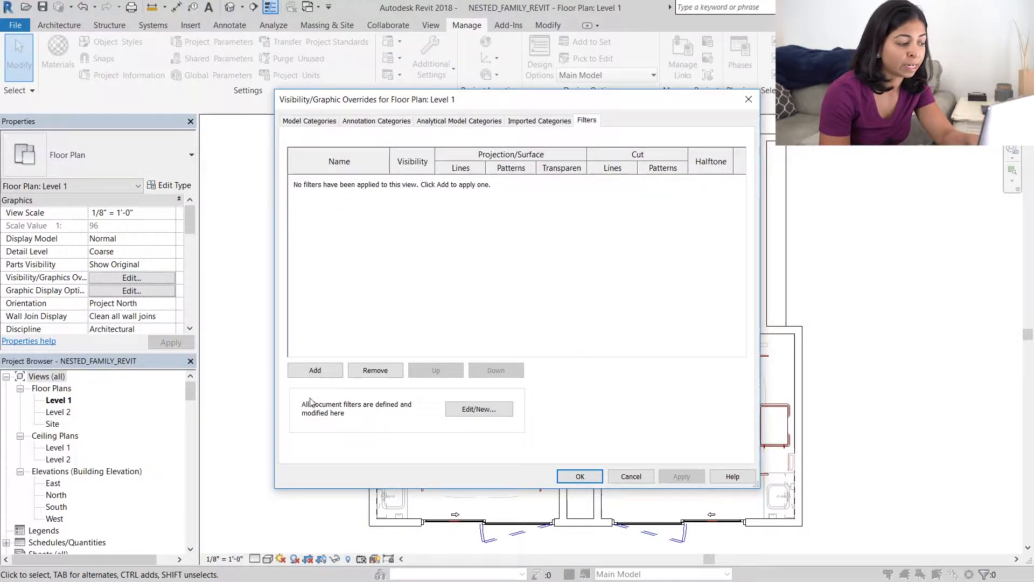
click(479, 409)
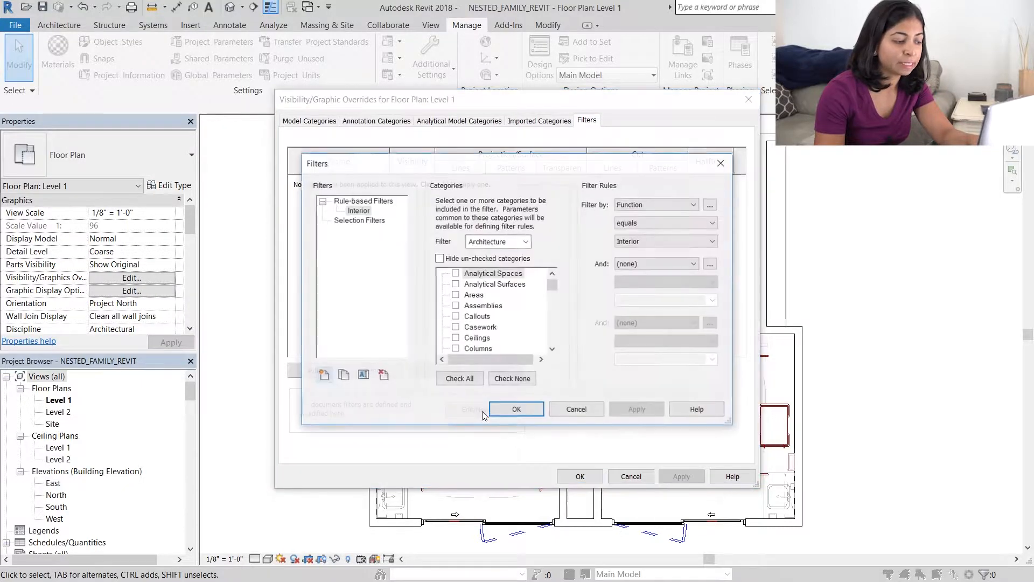
mouse_move(323, 375)
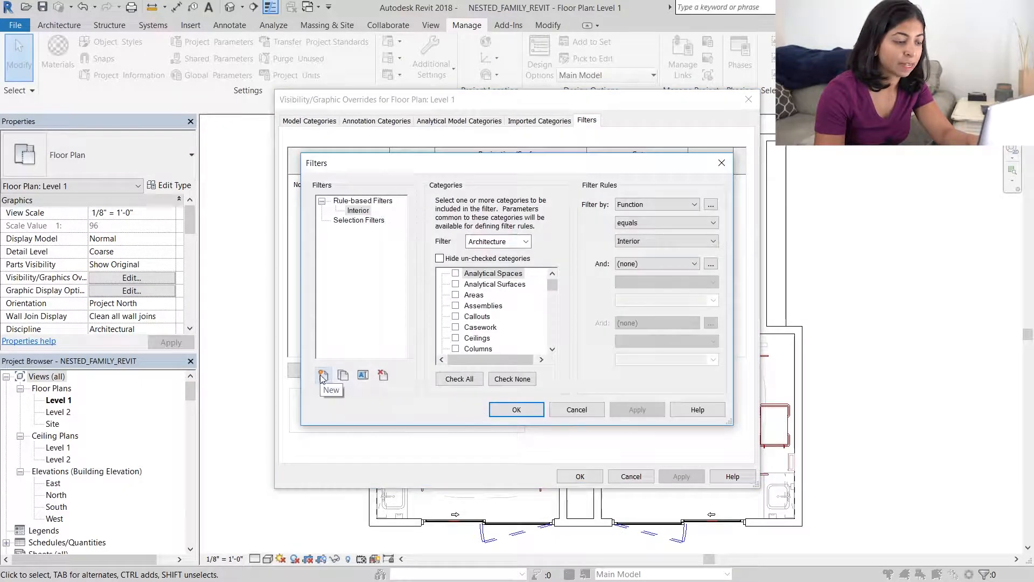
click(324, 375)
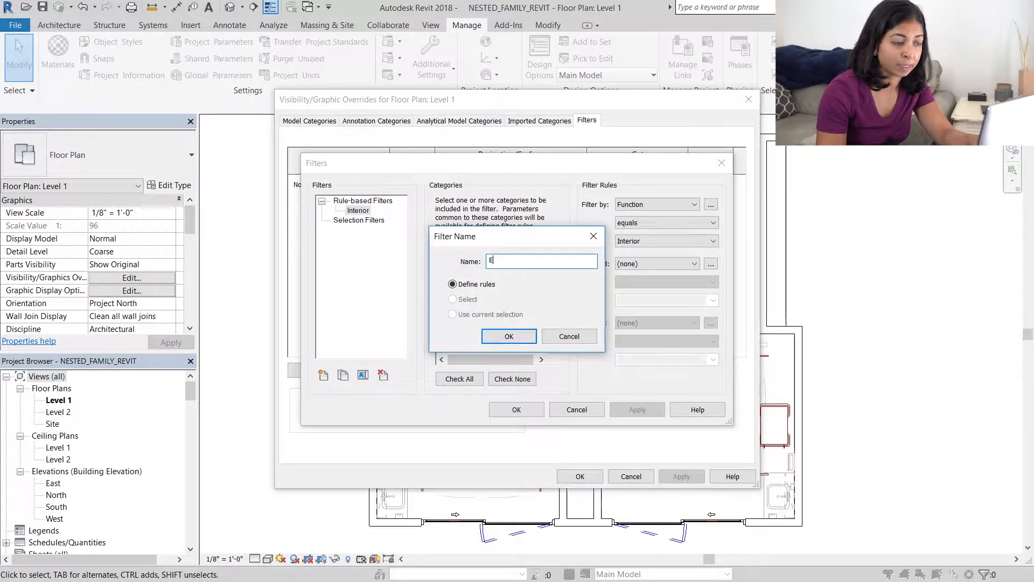
text(Q-COLOR)
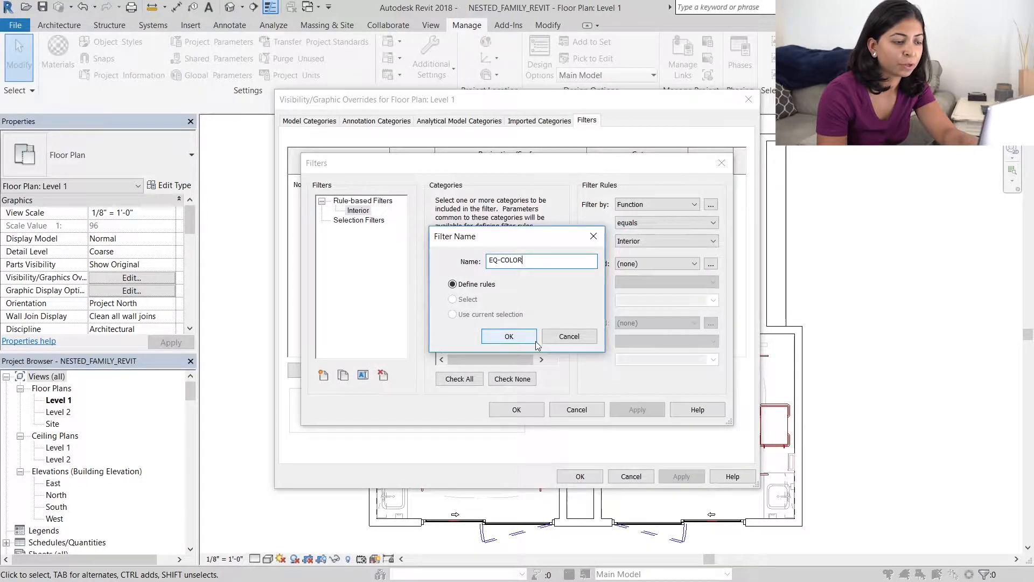
click(508, 337)
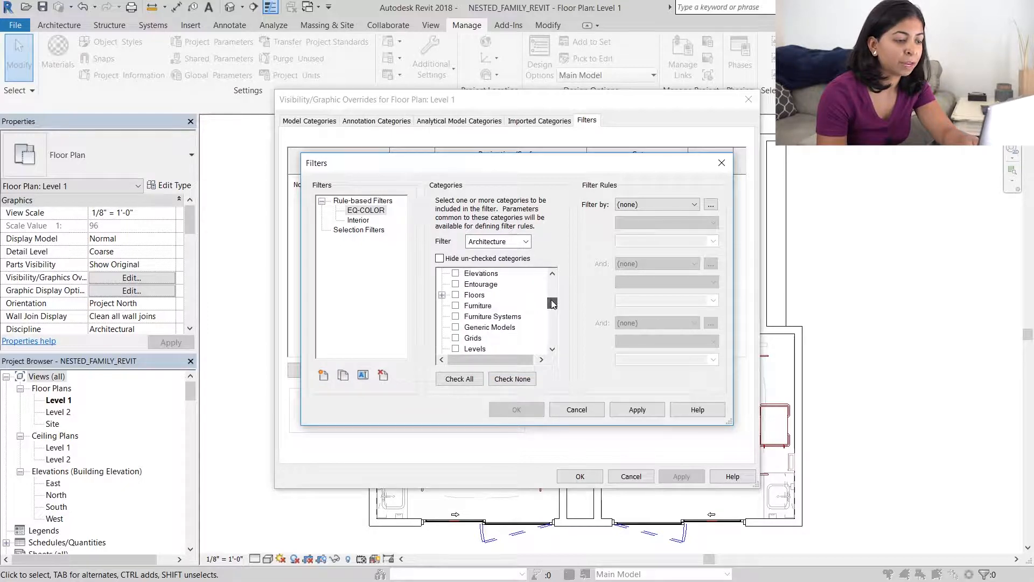
Step: Include Specialty Equipment in the filter and choose <More parameters...> for Filter by
scroll(down, 3)
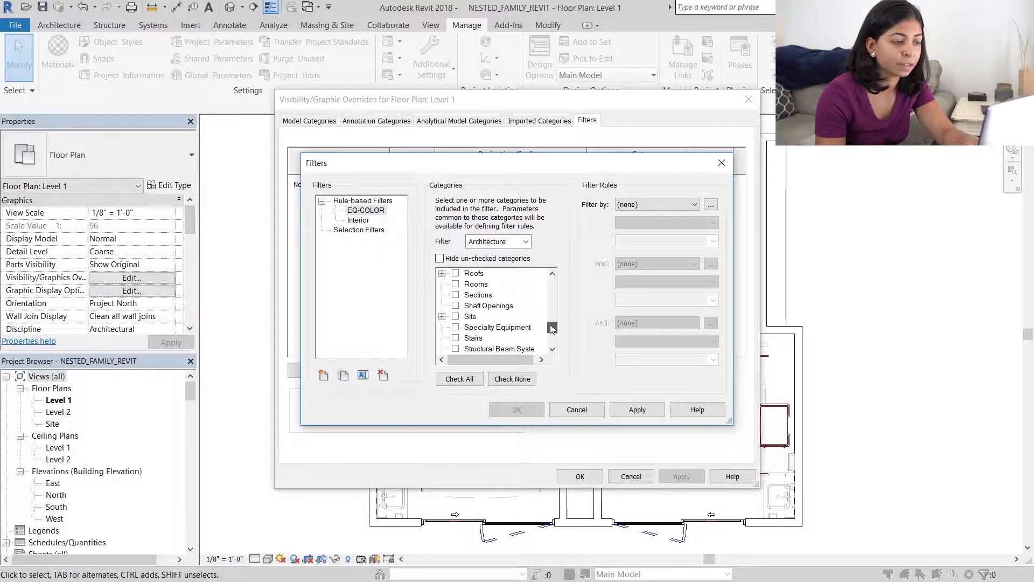
click(454, 317)
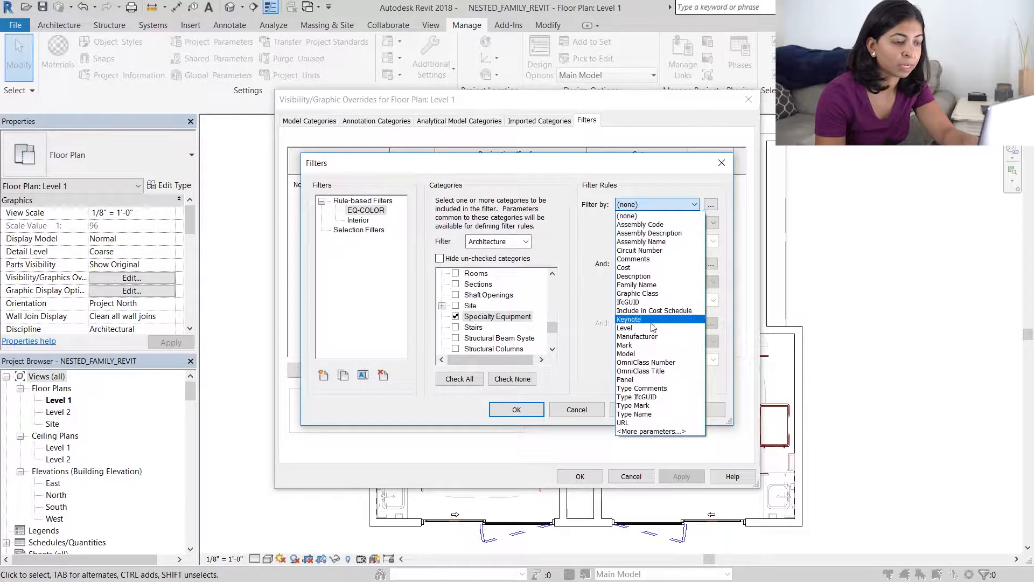
click(652, 431)
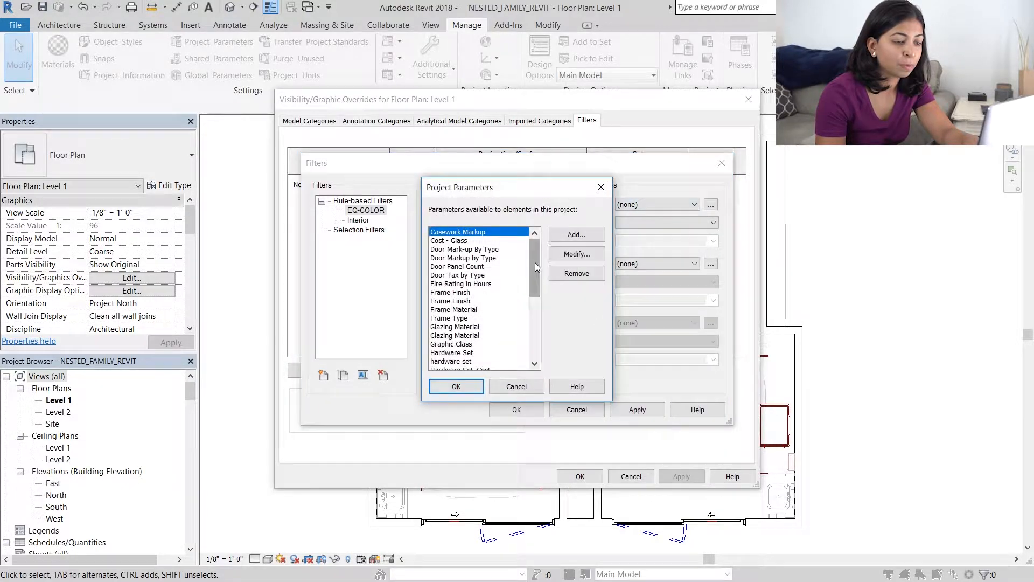
Step: Add a new project parameter using the EQ-COLOR shared parameter
scroll(down, 3)
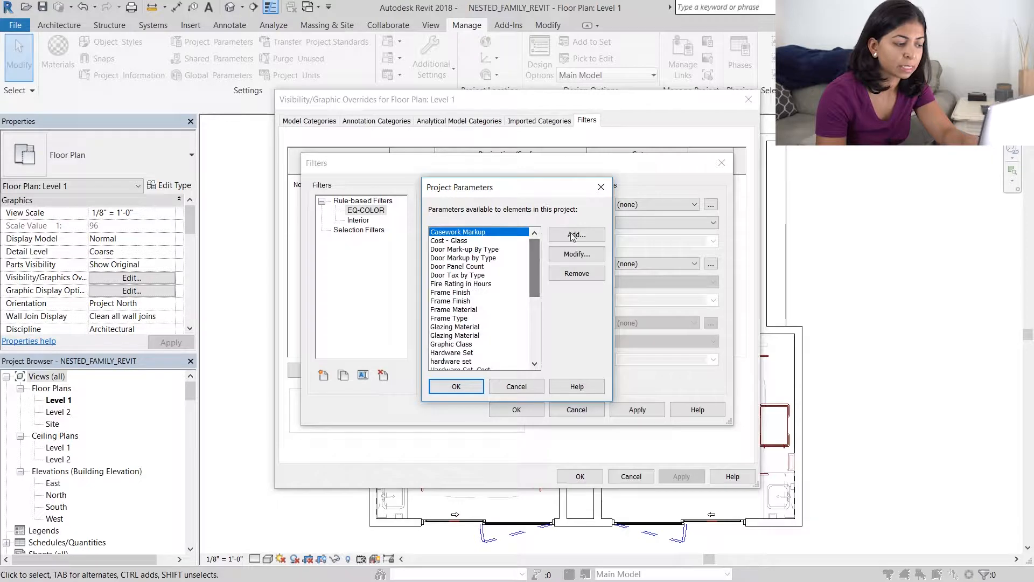
click(576, 235)
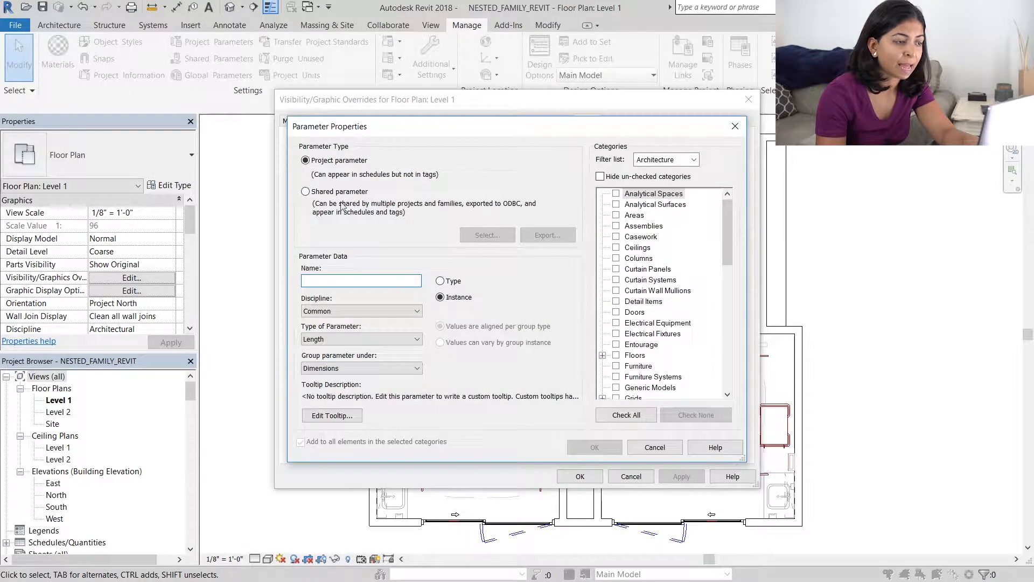
click(305, 191)
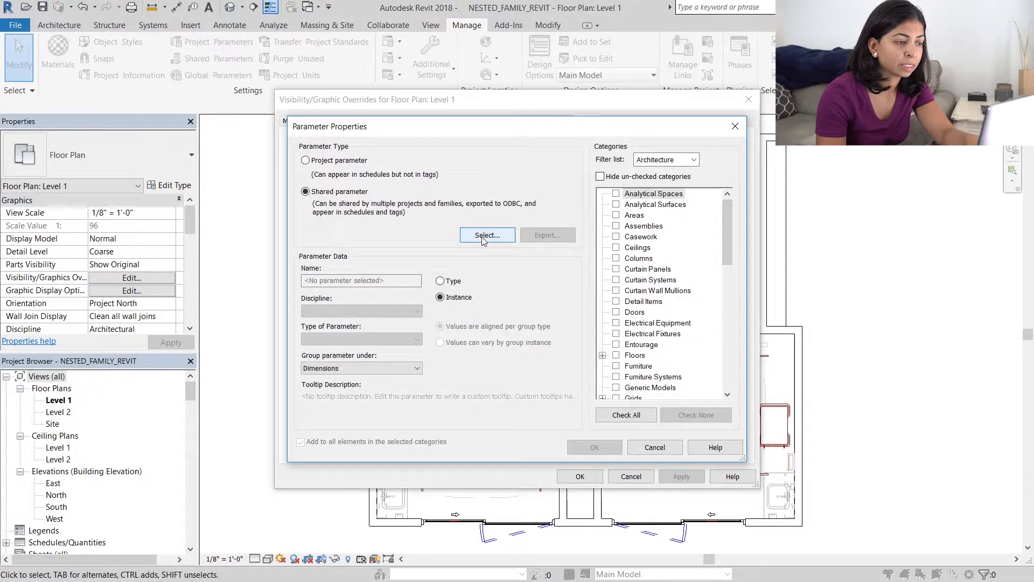
click(487, 236)
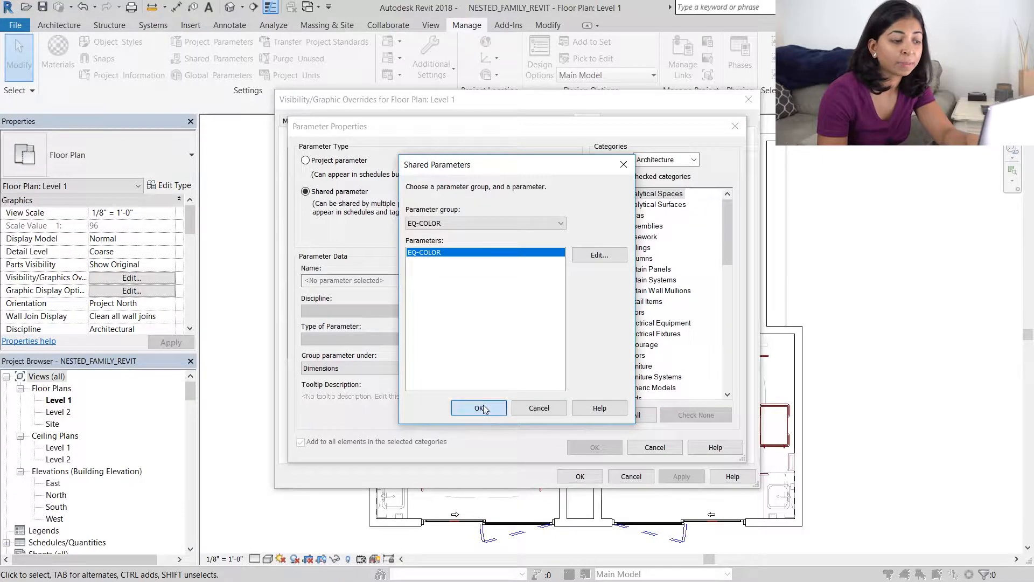
click(479, 408)
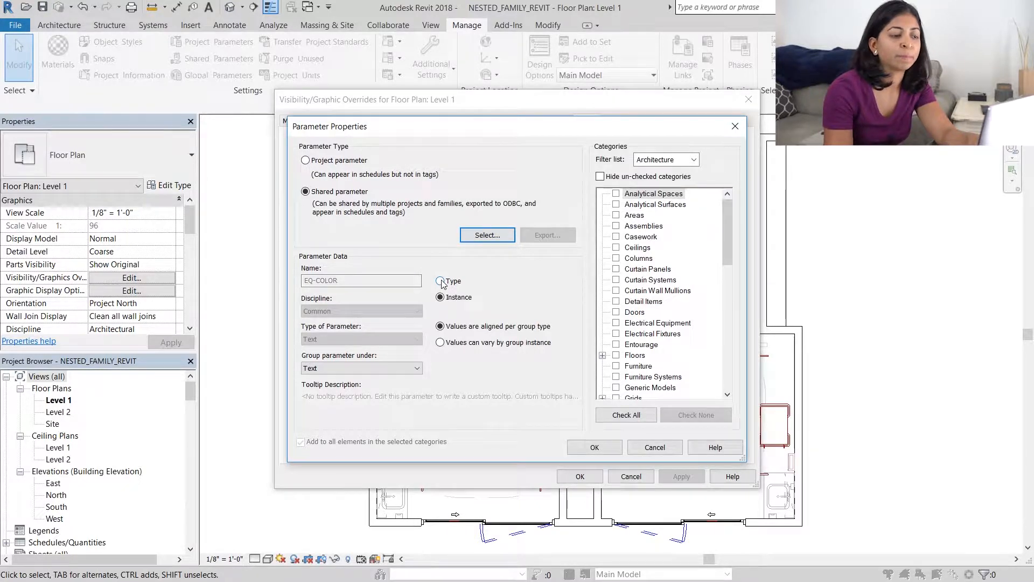
Step: Make EQ-COLOR a type parameter assigned to Specialty Equipment and confirm
click(440, 282)
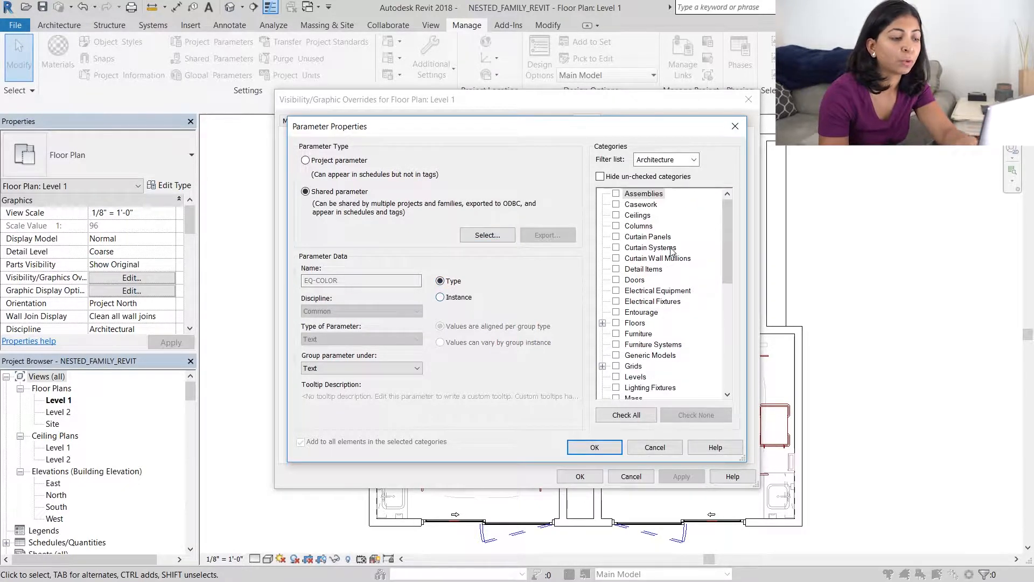
scroll(down, 3)
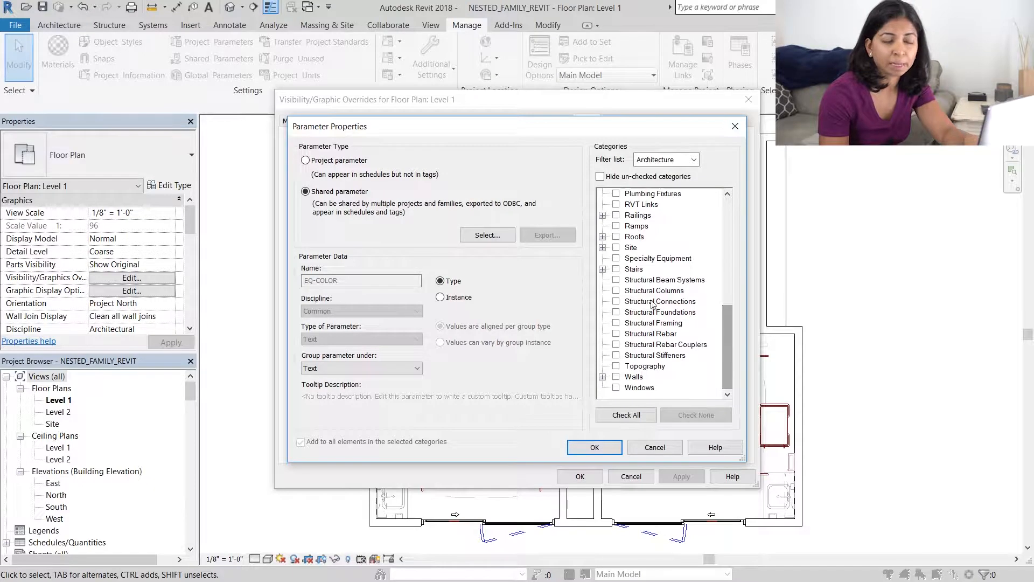
click(615, 258)
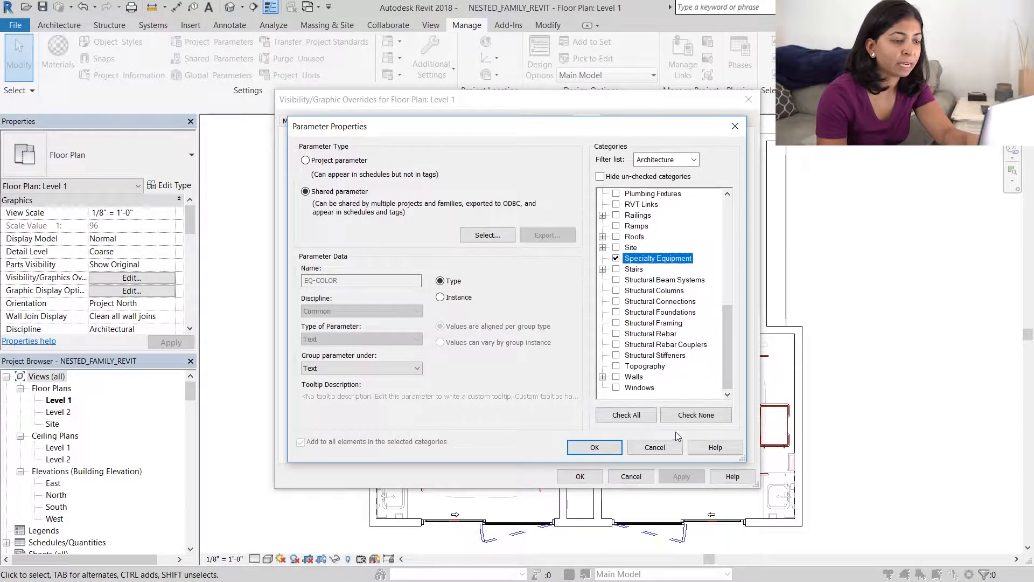
click(593, 447)
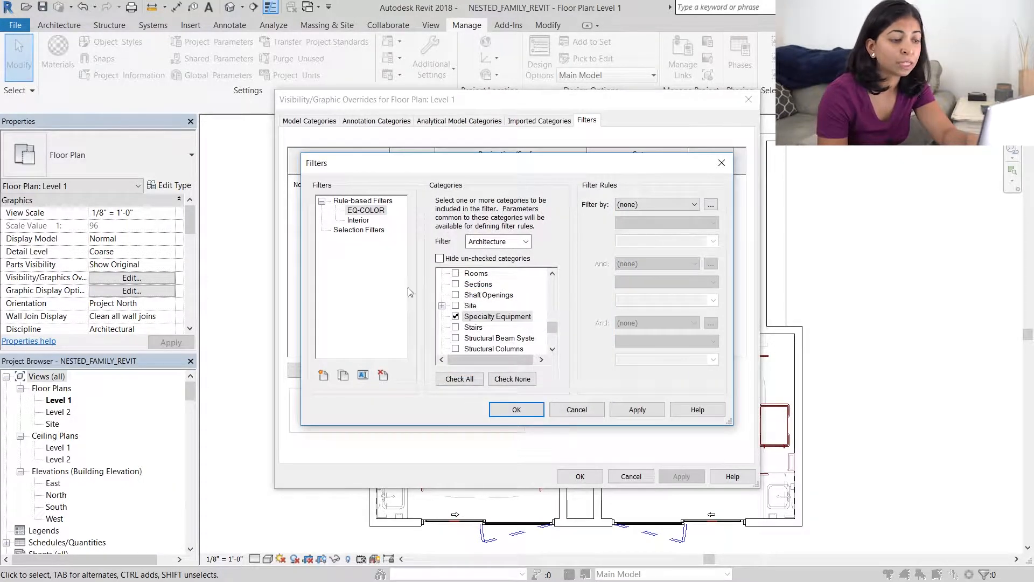
Step: Set the filter rule to EQ-COLOR equals GREEN and confirm it
click(653, 204)
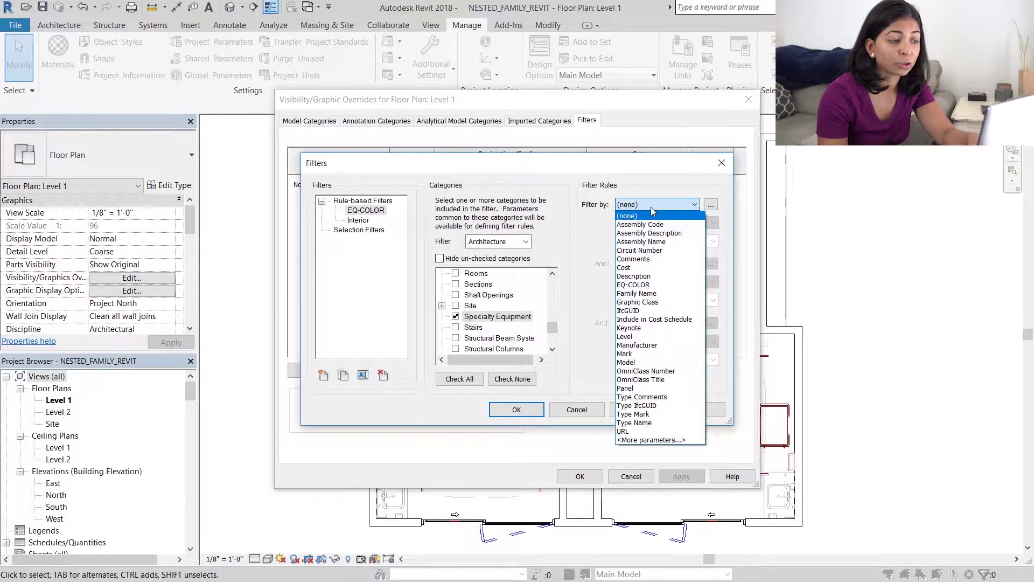
click(633, 284)
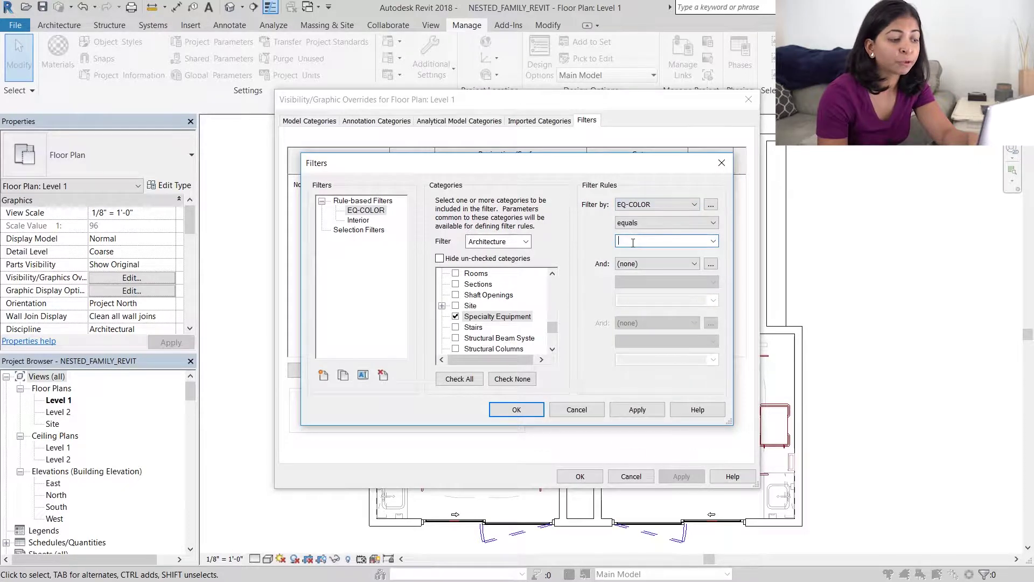
text(GREEN)
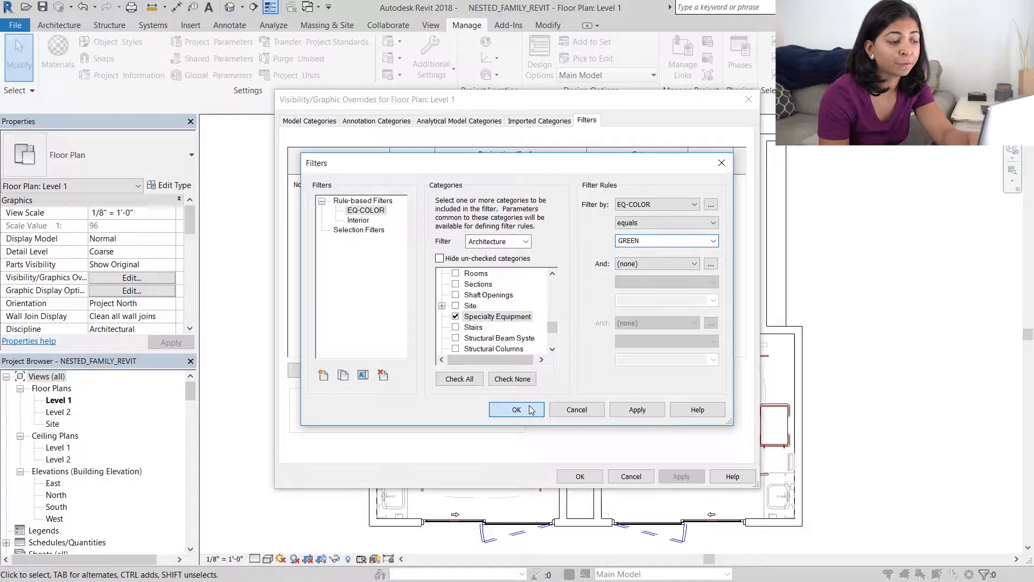
click(517, 410)
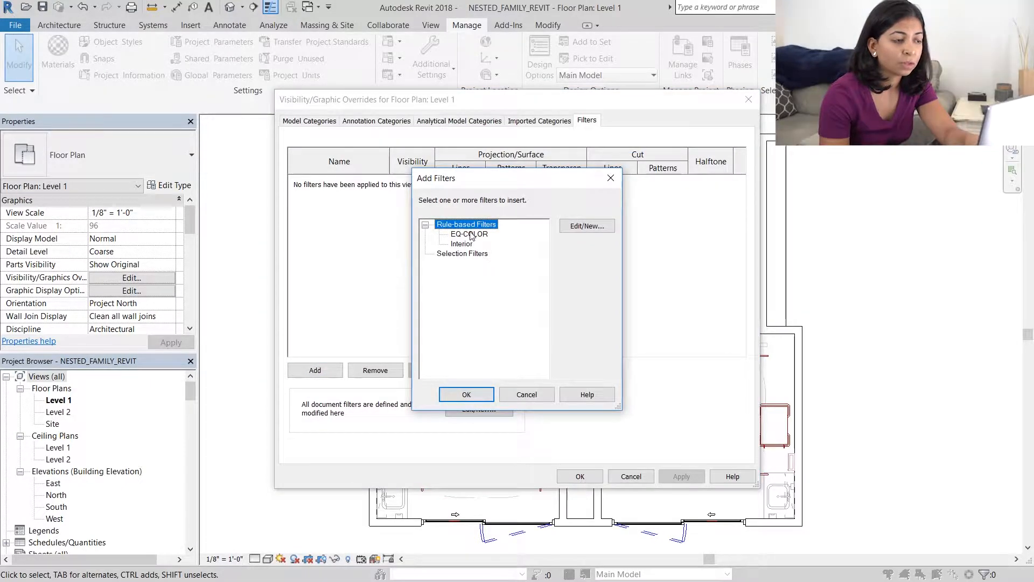
Step: Add the EQ-COLOR filter to Level 1 with a dark green line color override
click(469, 233)
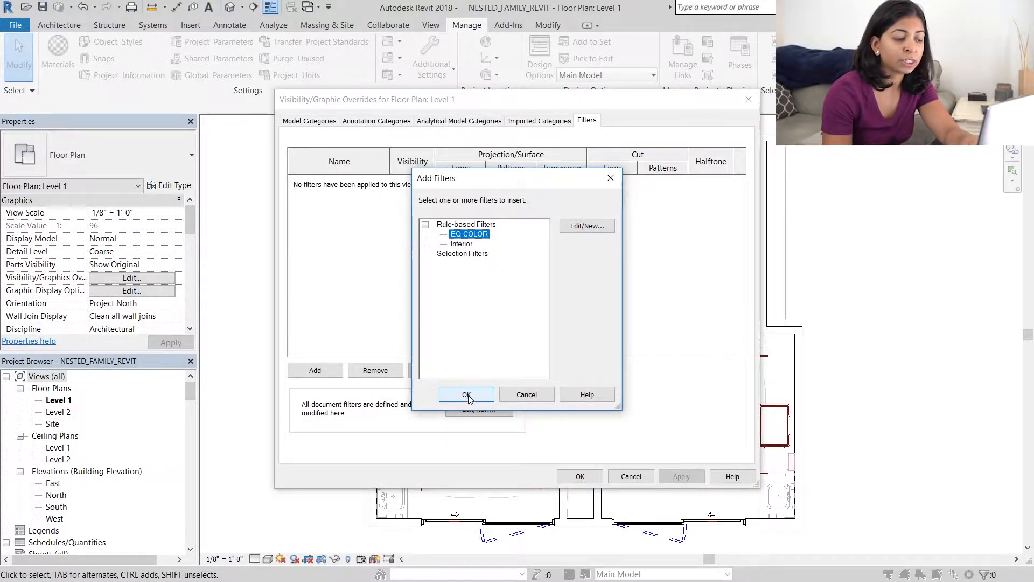
click(467, 394)
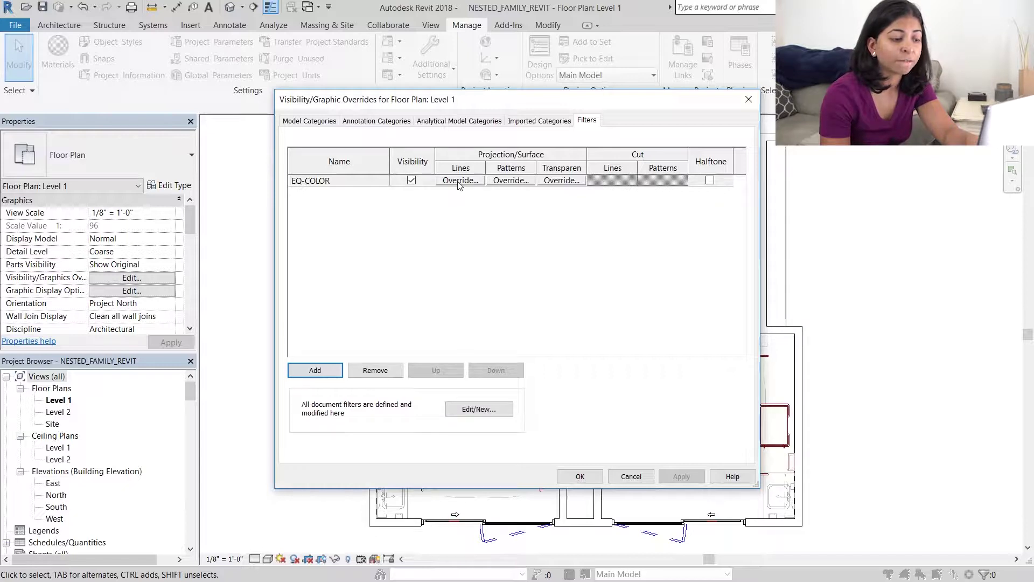
click(459, 179)
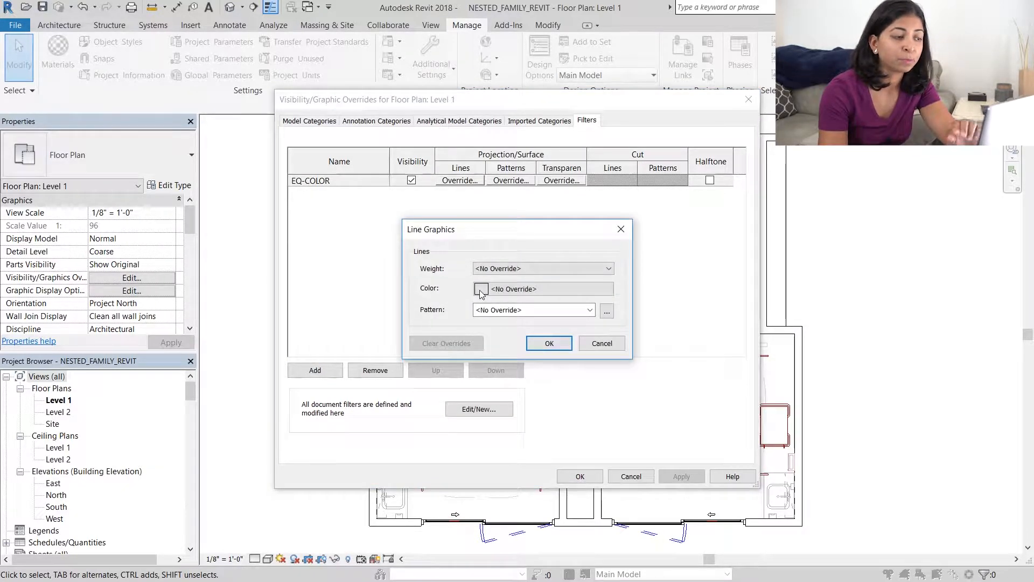
click(480, 288)
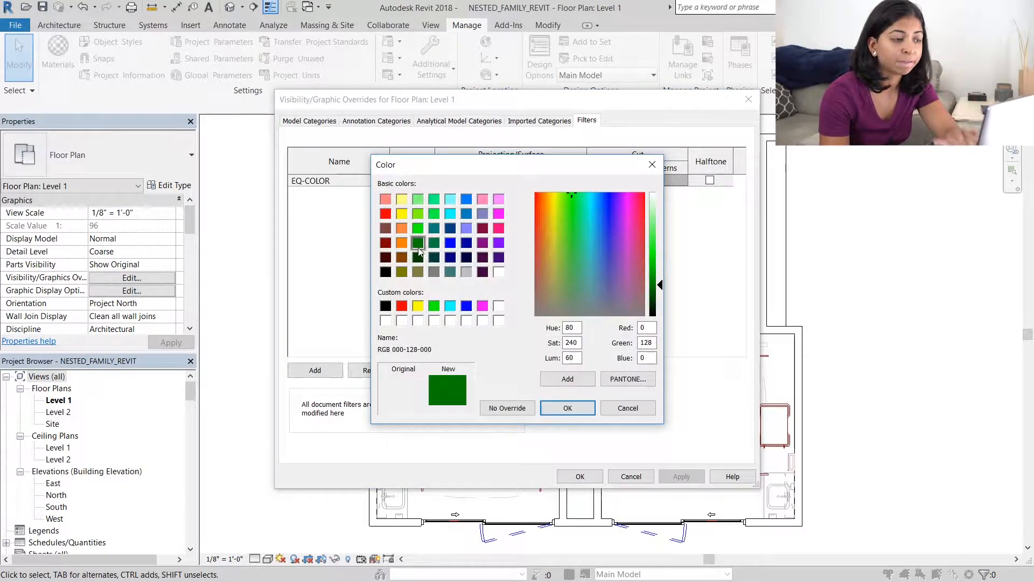
click(567, 408)
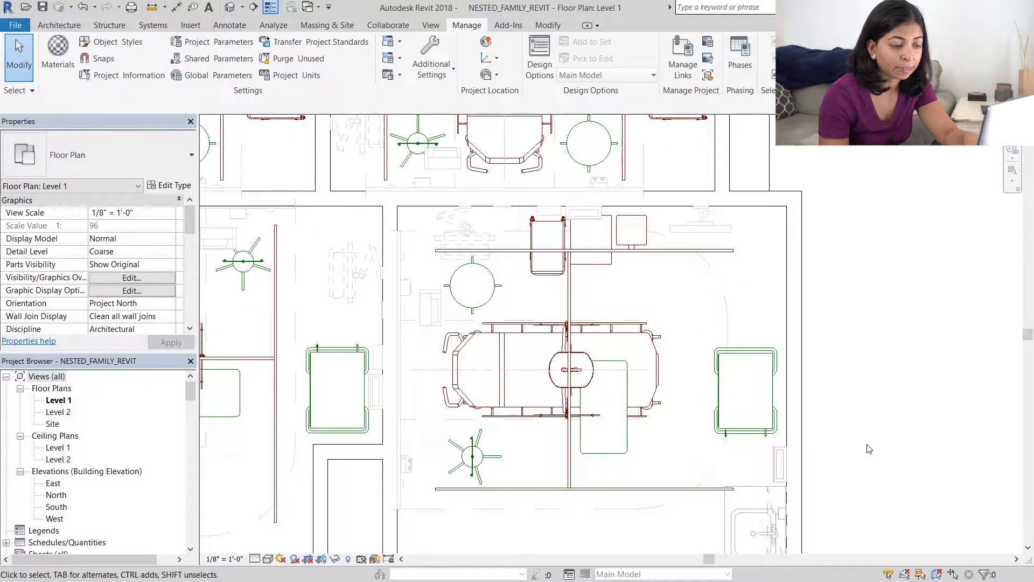
scroll(up, 3)
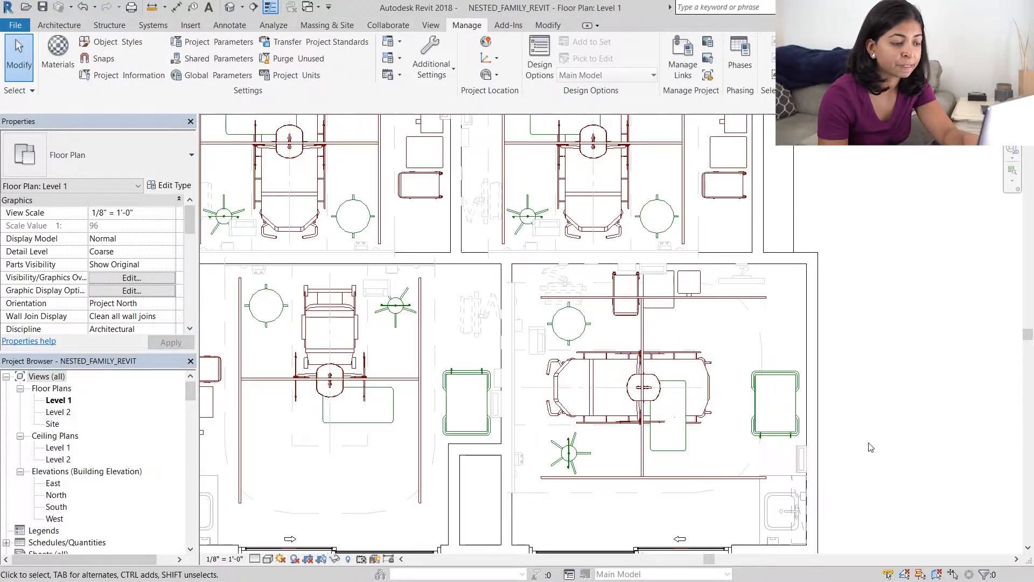
click(130, 277)
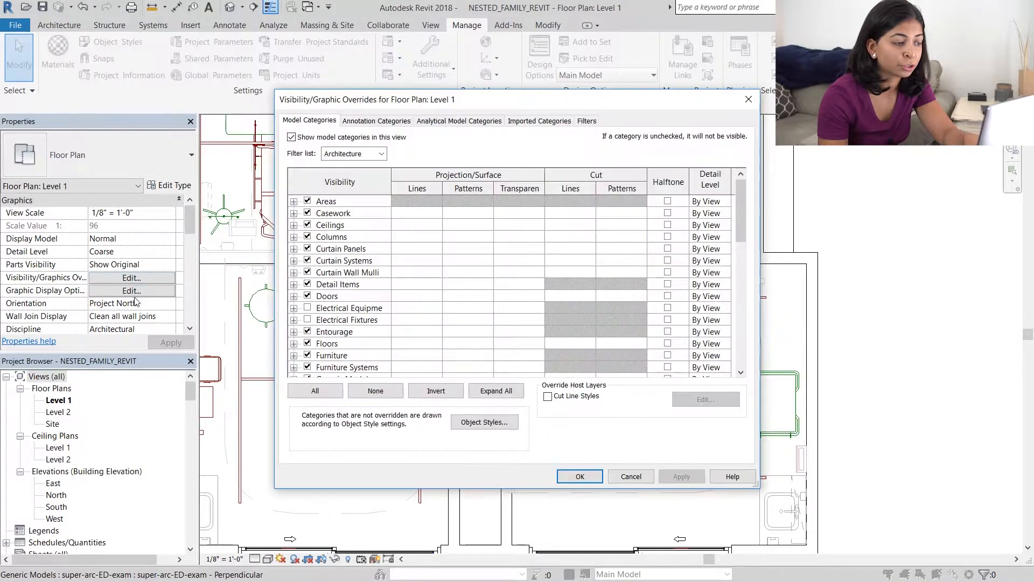
Step: Rename the EQ-COLOR filter to EQ-COLOR-GREEN
click(586, 120)
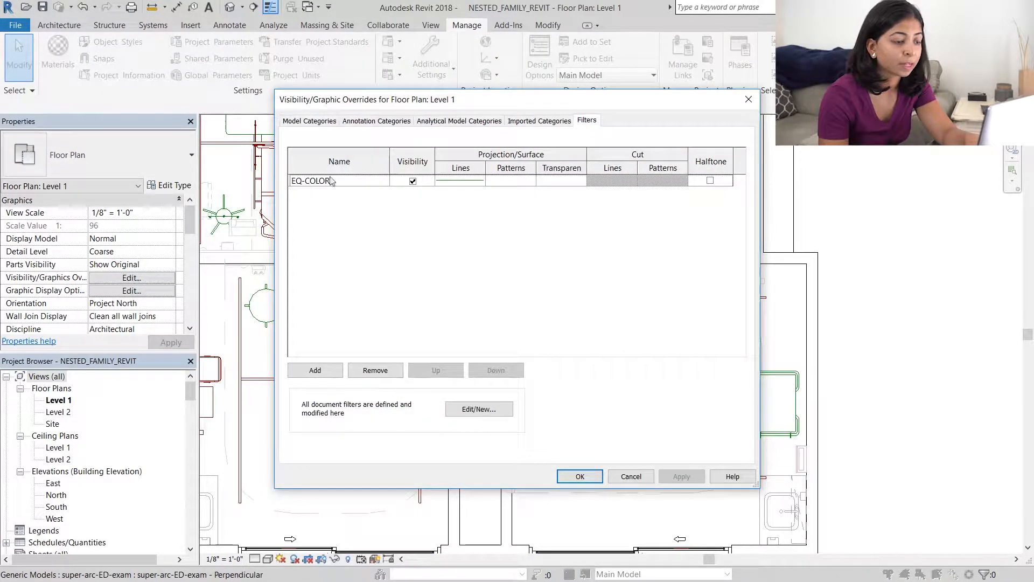
click(310, 180)
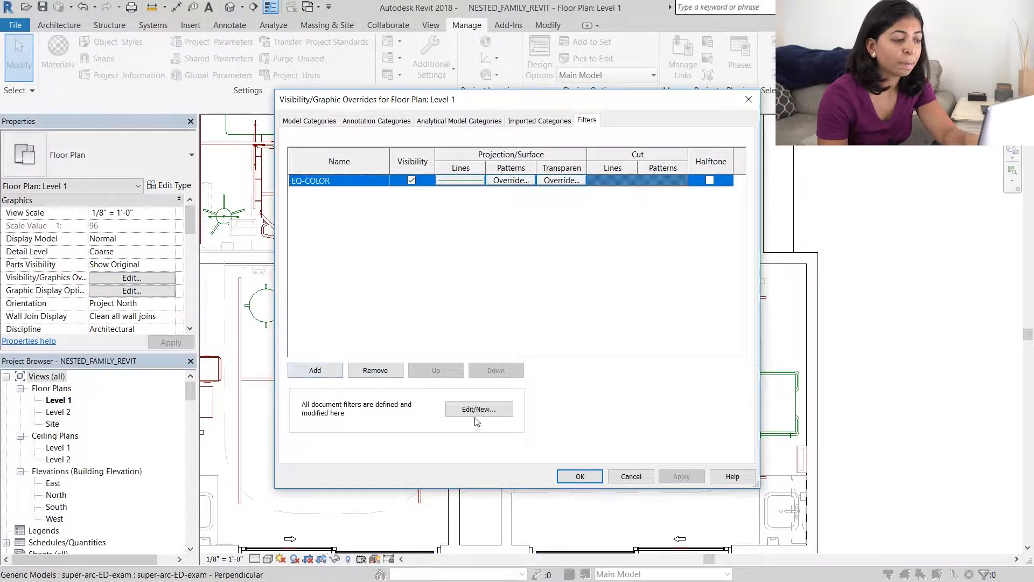
click(479, 409)
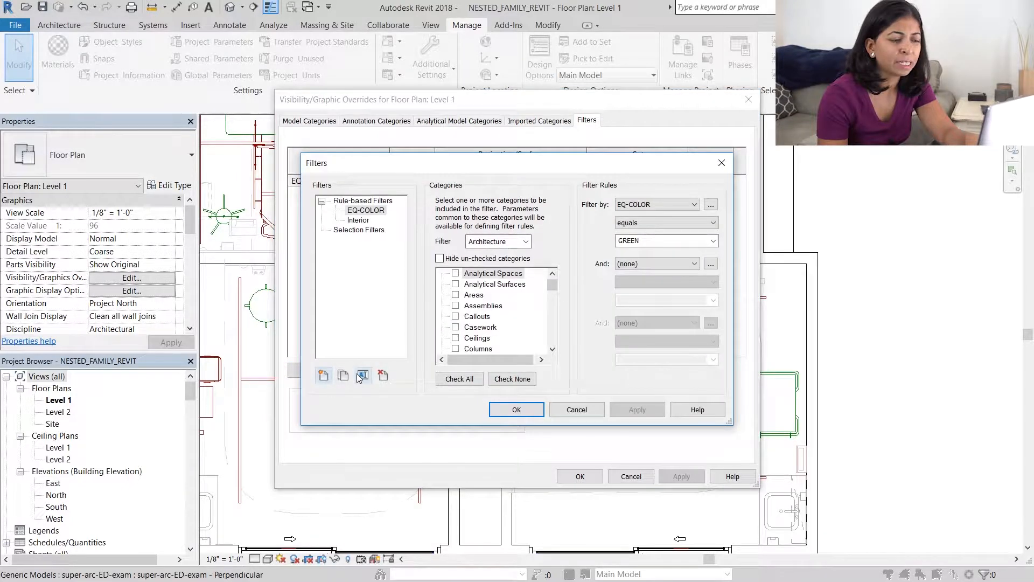
click(362, 375)
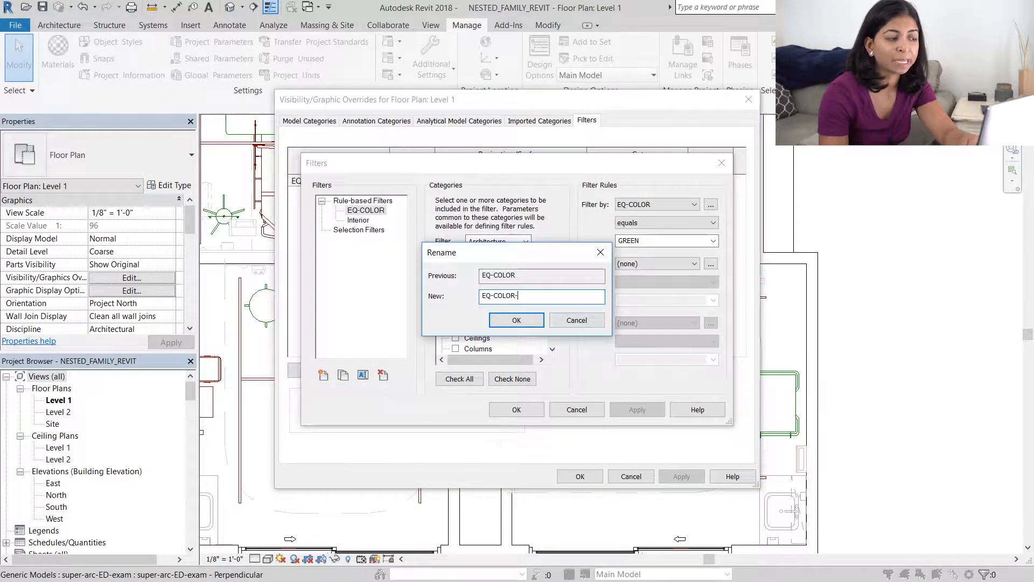
click(517, 320)
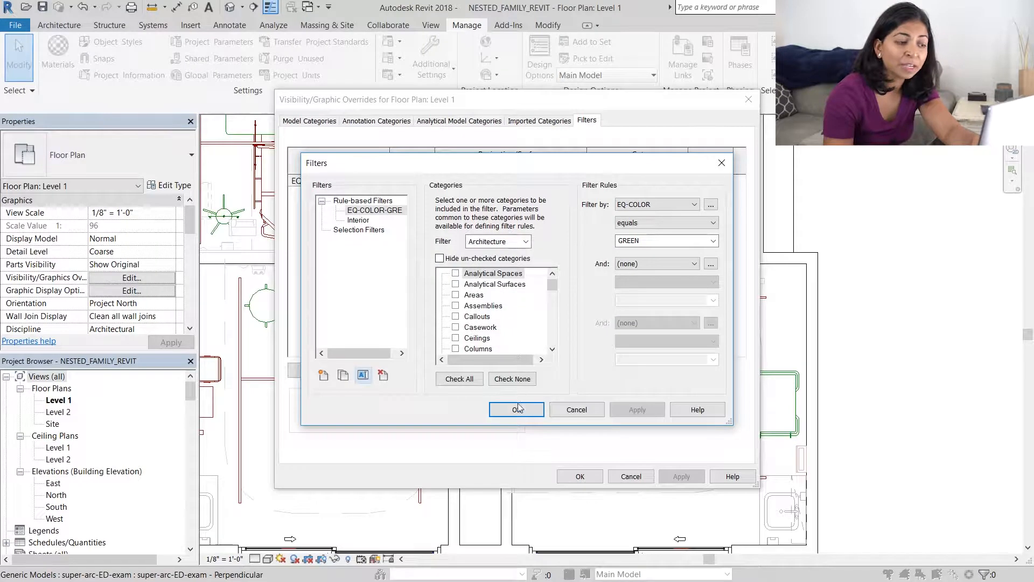
Step: Duplicate the filter into EQ-COLOR-BLUE, EQ-COLOR-RED and EQ-COLOR-GREY
right_click(374, 220)
text(EQ-COLOR-B)
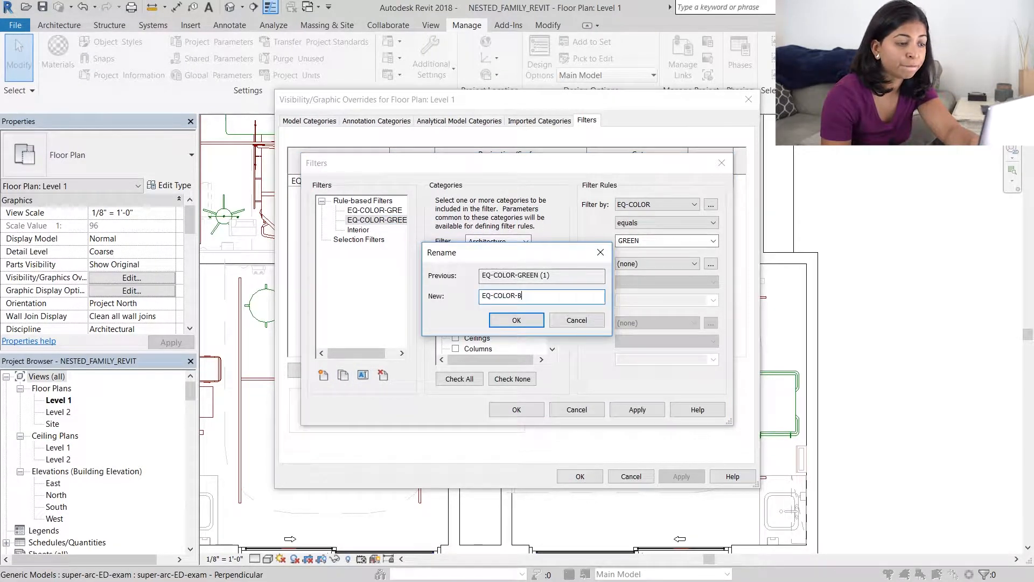
click(517, 319)
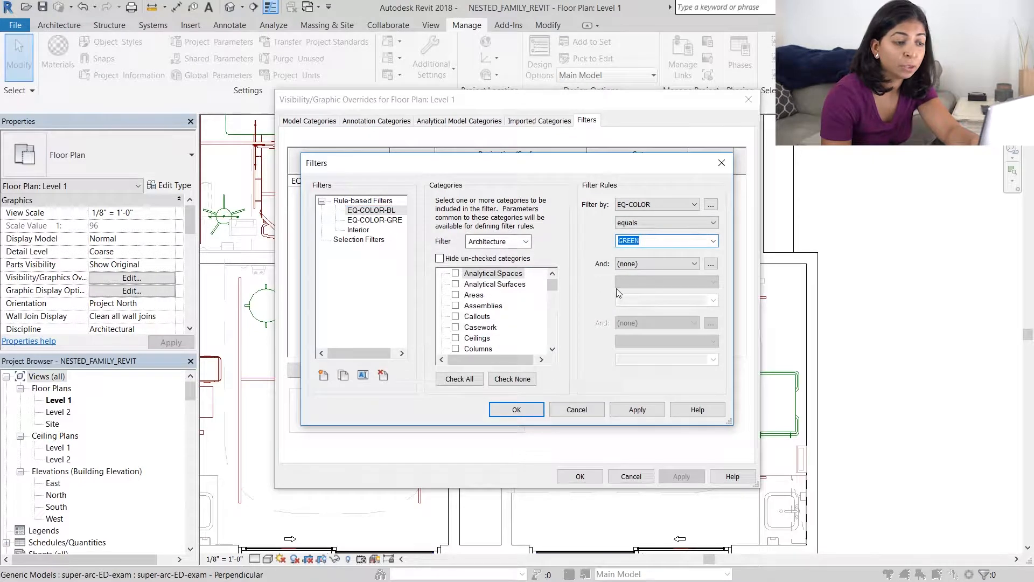
click(343, 375)
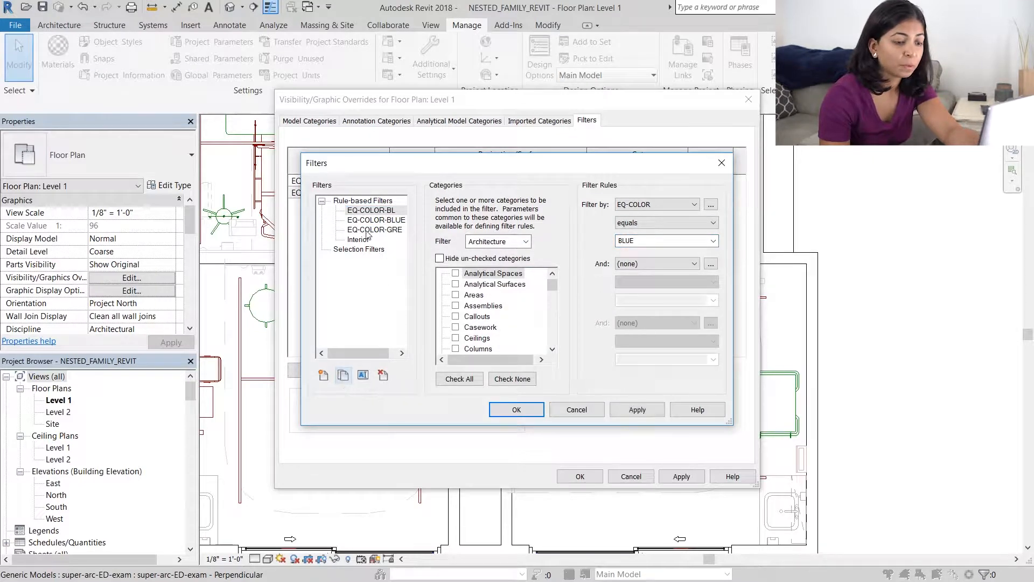
click(363, 375)
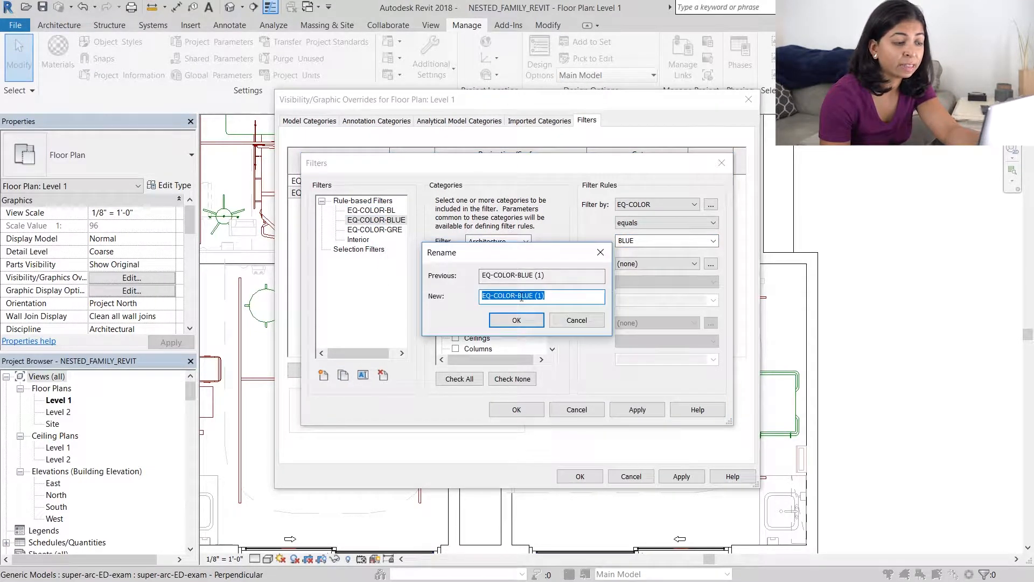
click(516, 320)
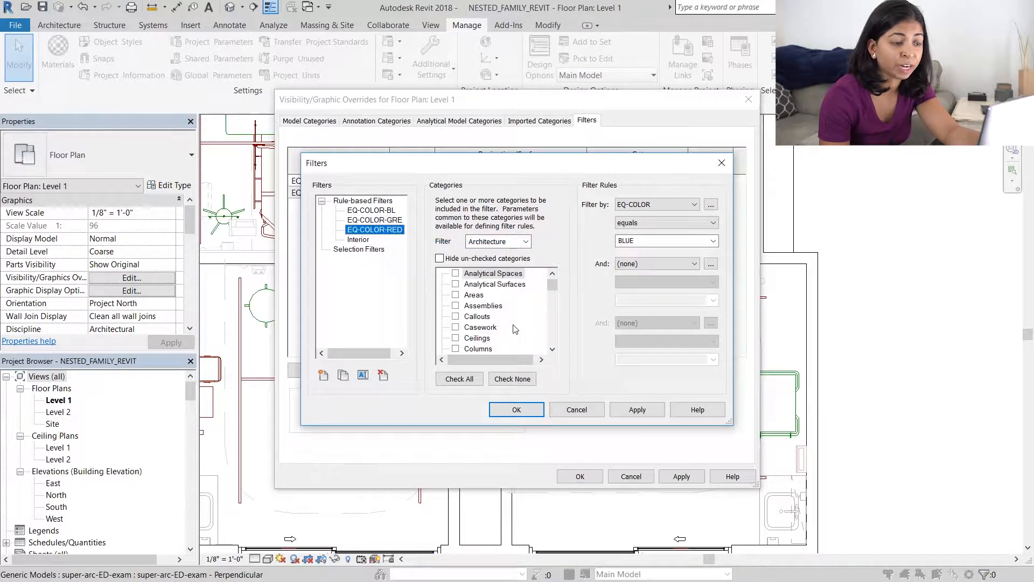
click(663, 241)
text(EQ-COLOR-GREY)
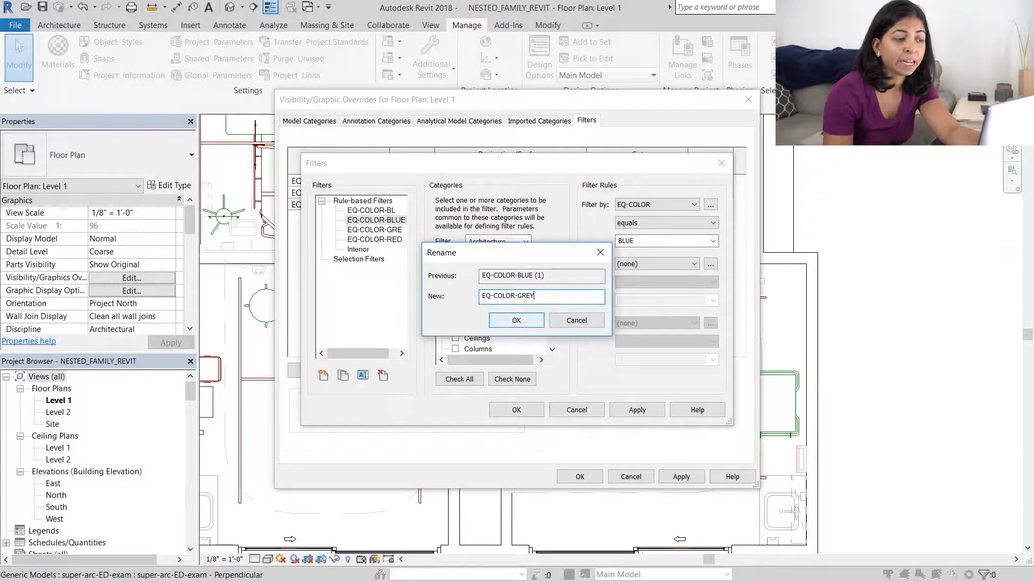
click(517, 320)
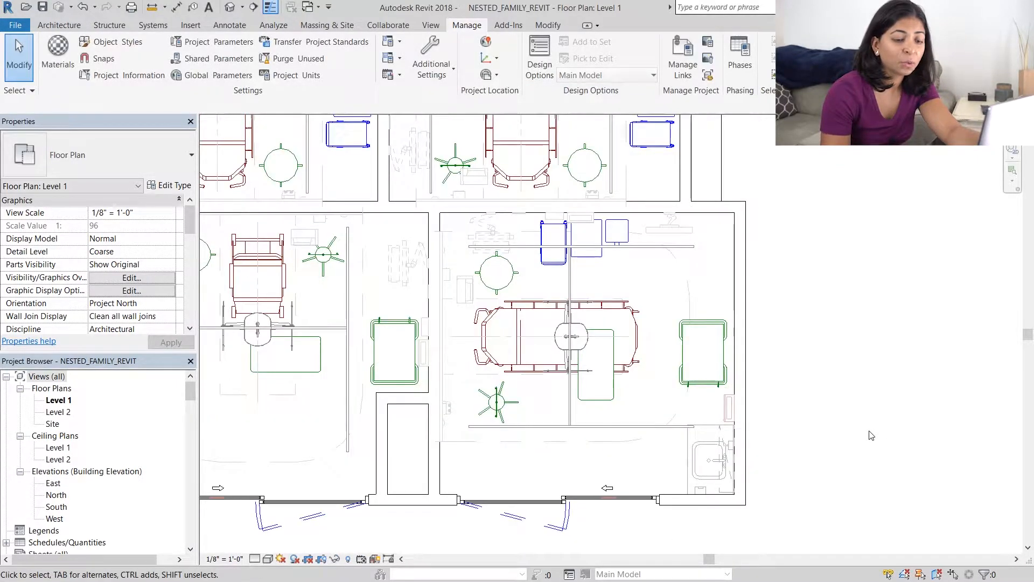
mouse_move(871, 292)
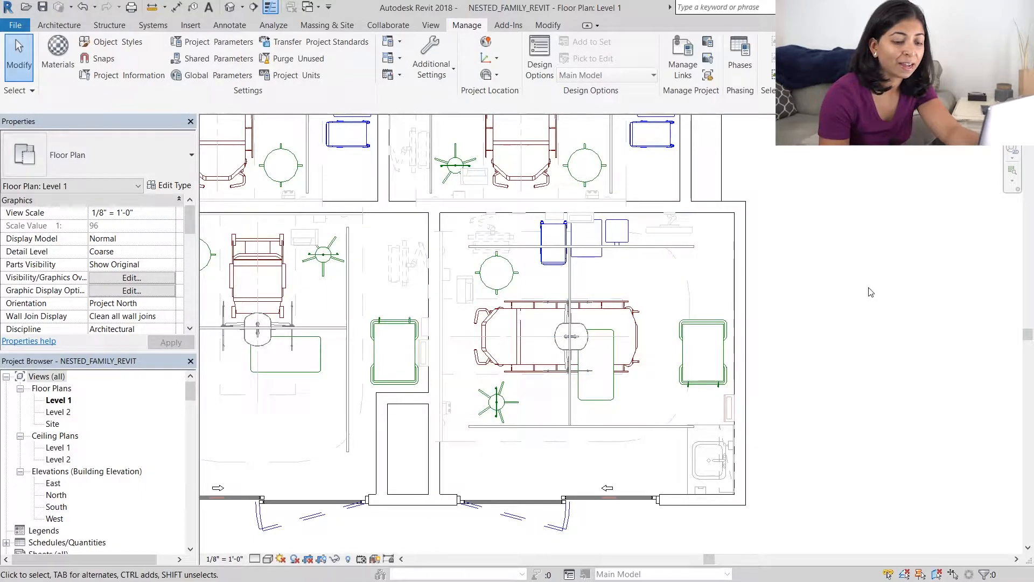
mouse_move(834, 385)
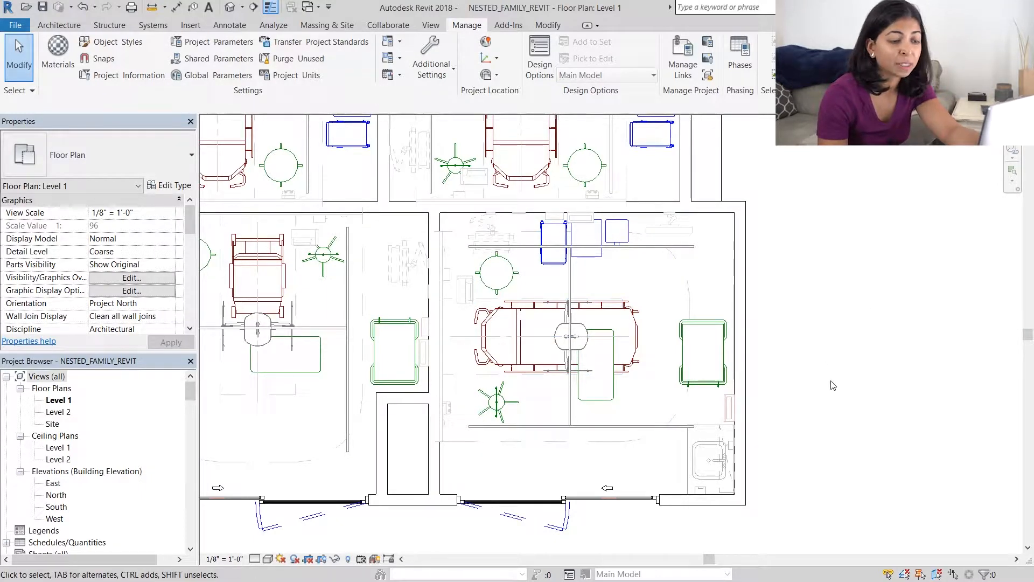